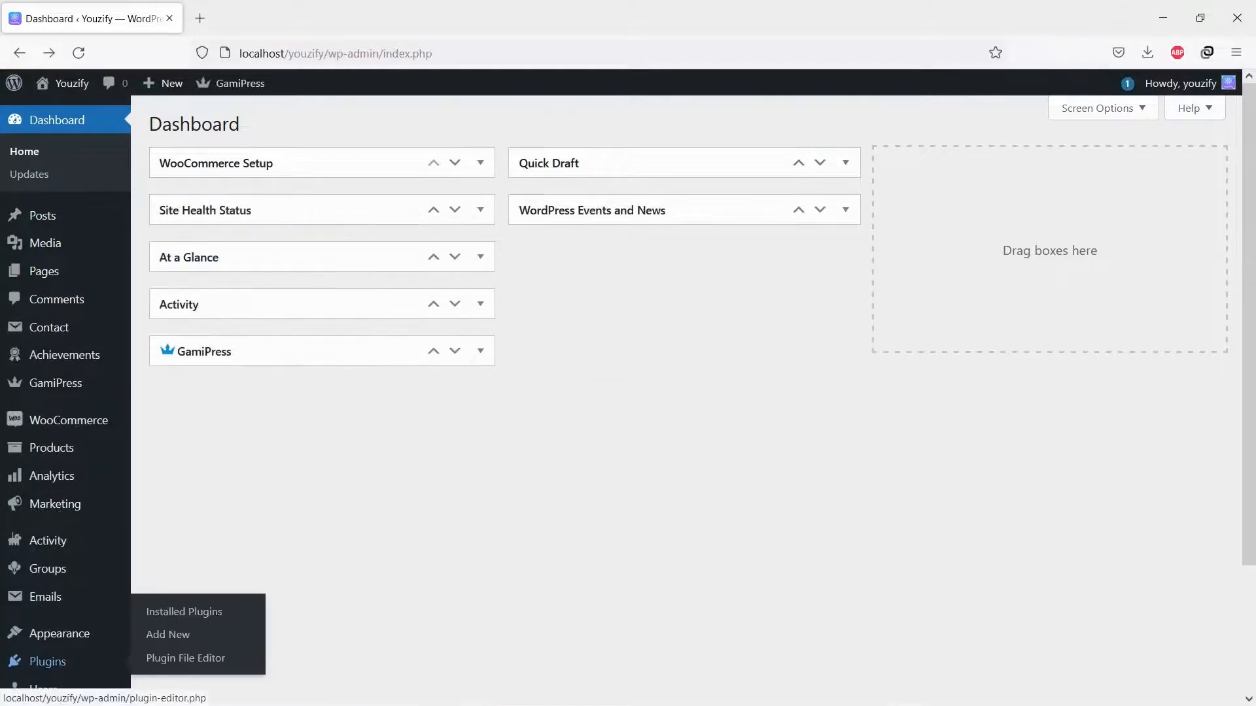
Search Plugins > Add New for 'buddypress', showing BuddyPress active and Youzify awaiting activation.
left_click(167, 635)
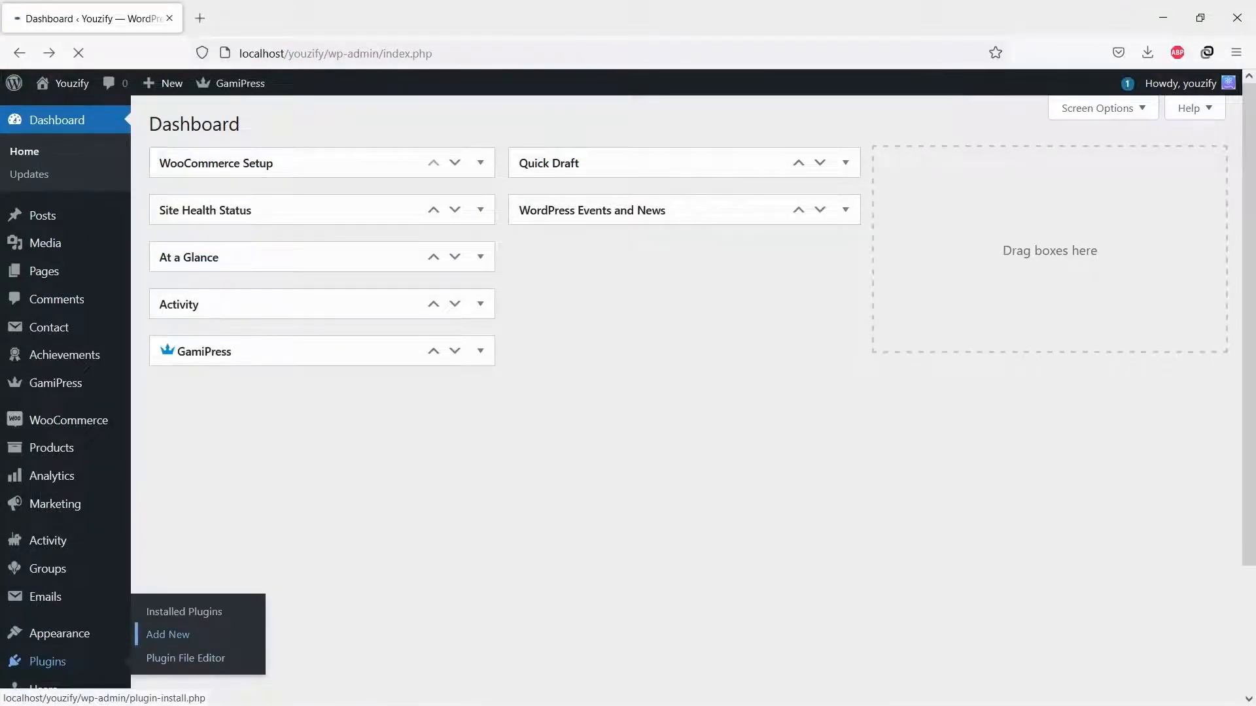
left_click(168, 635)
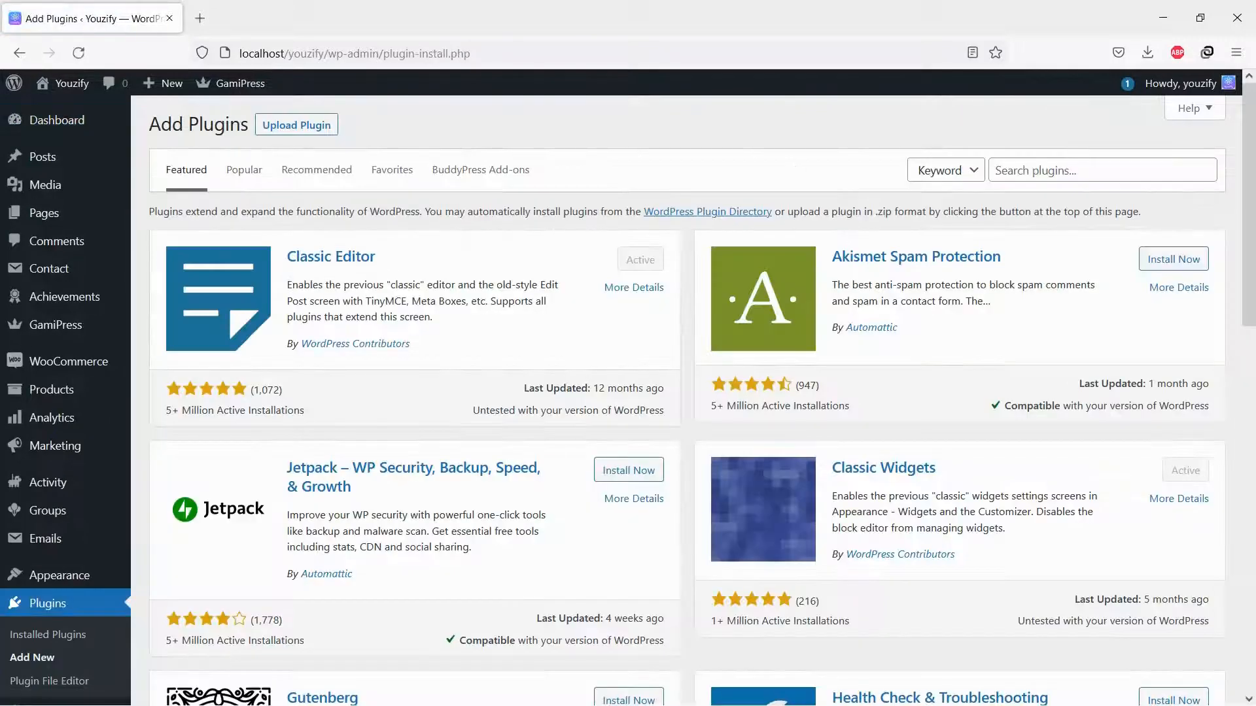
type("buddyp")
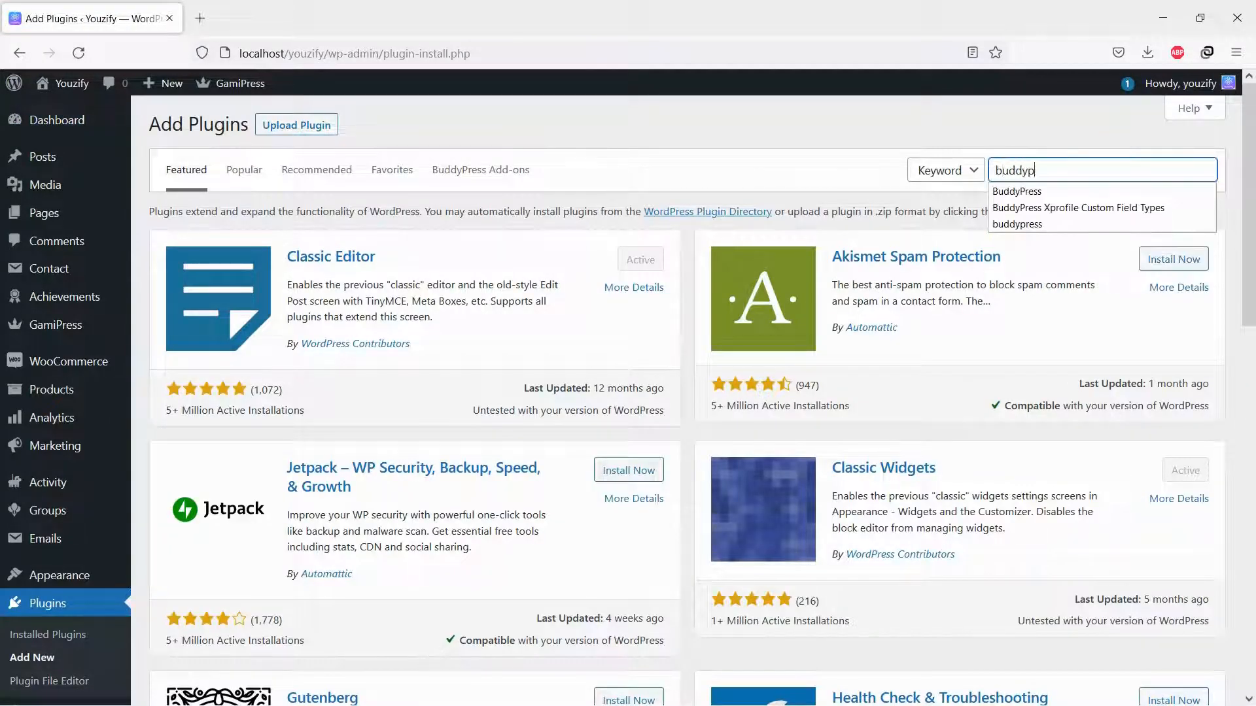
left_click(1016, 225)
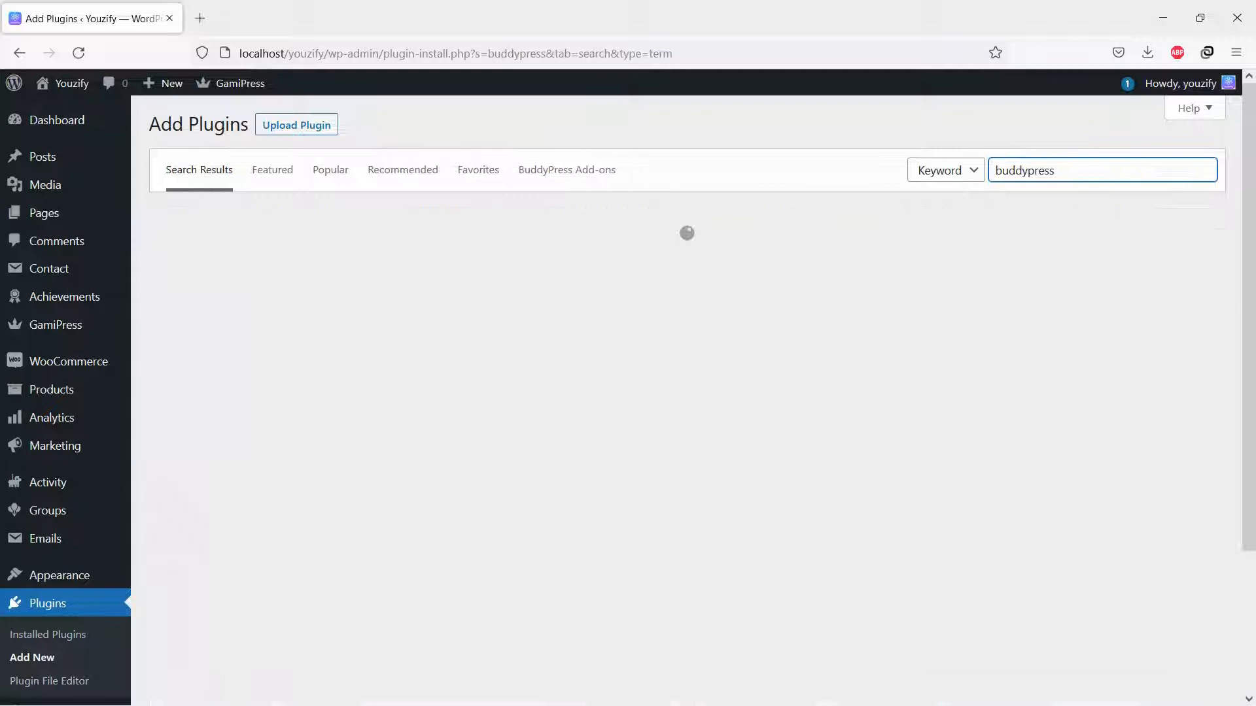
left_click(1102, 170)
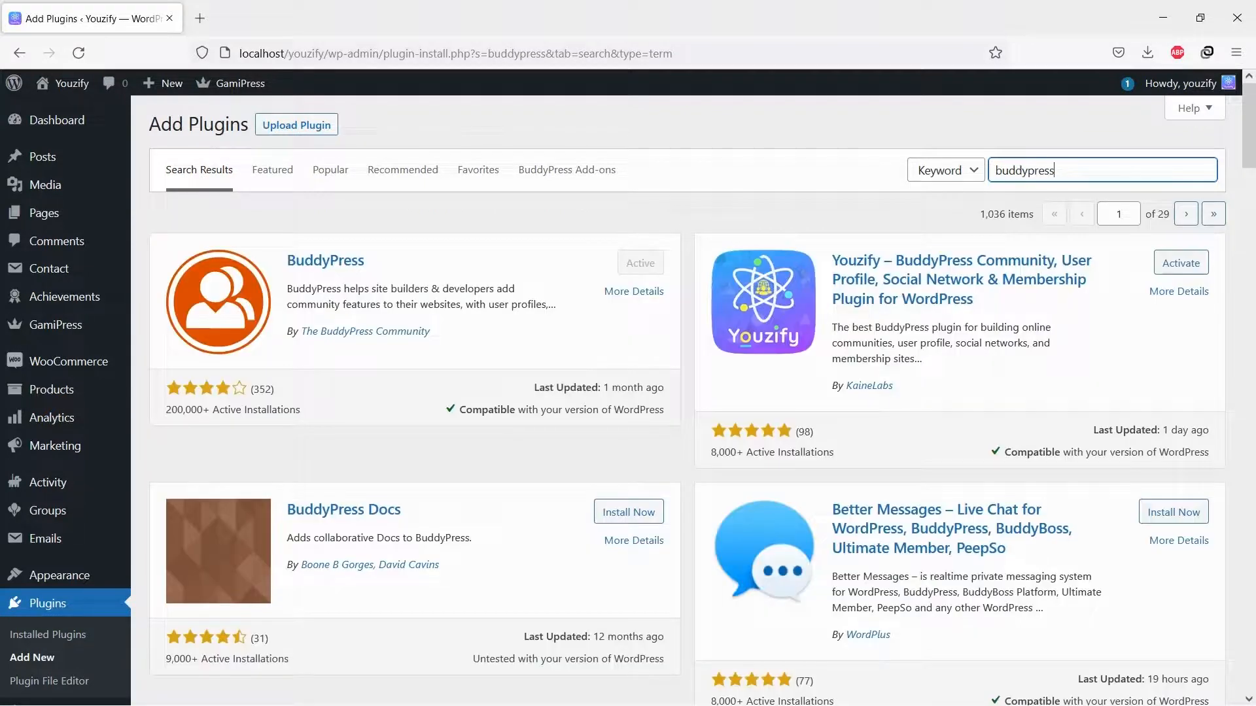
Search the plugin directory for 'youzify' and activate the Youzify plugin.
left_click(57, 119)
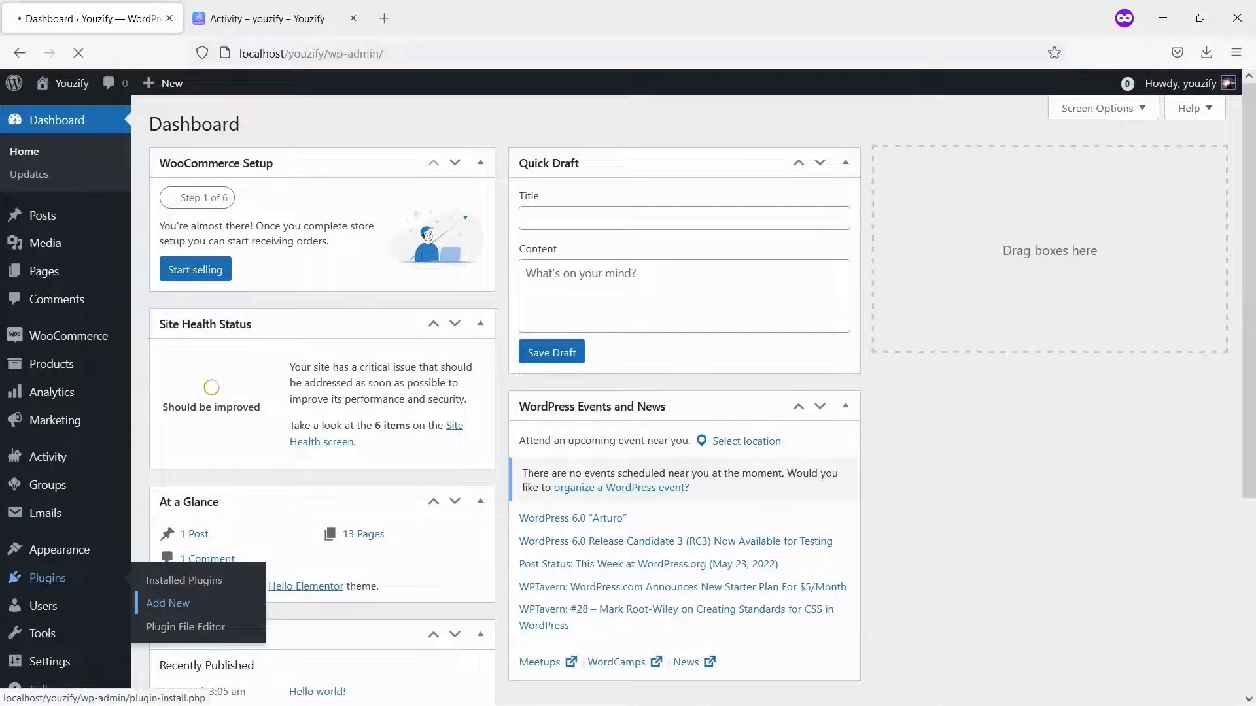
left_click(168, 603)
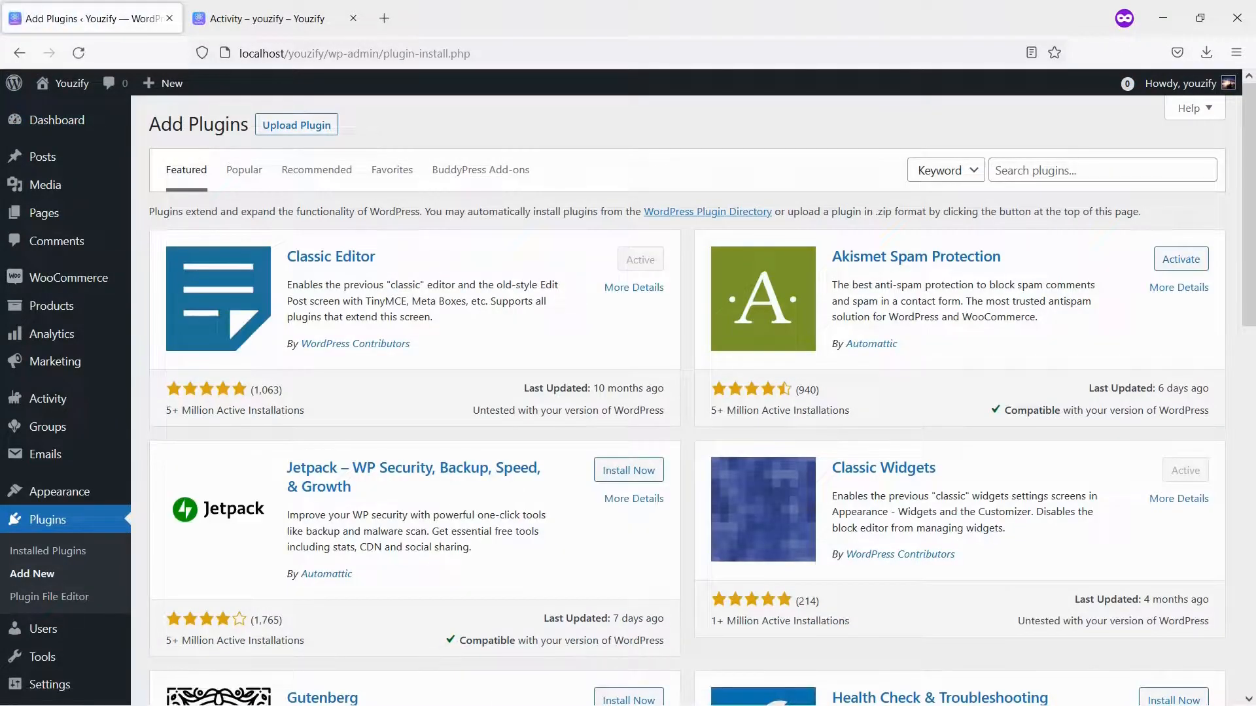
type("youzify")
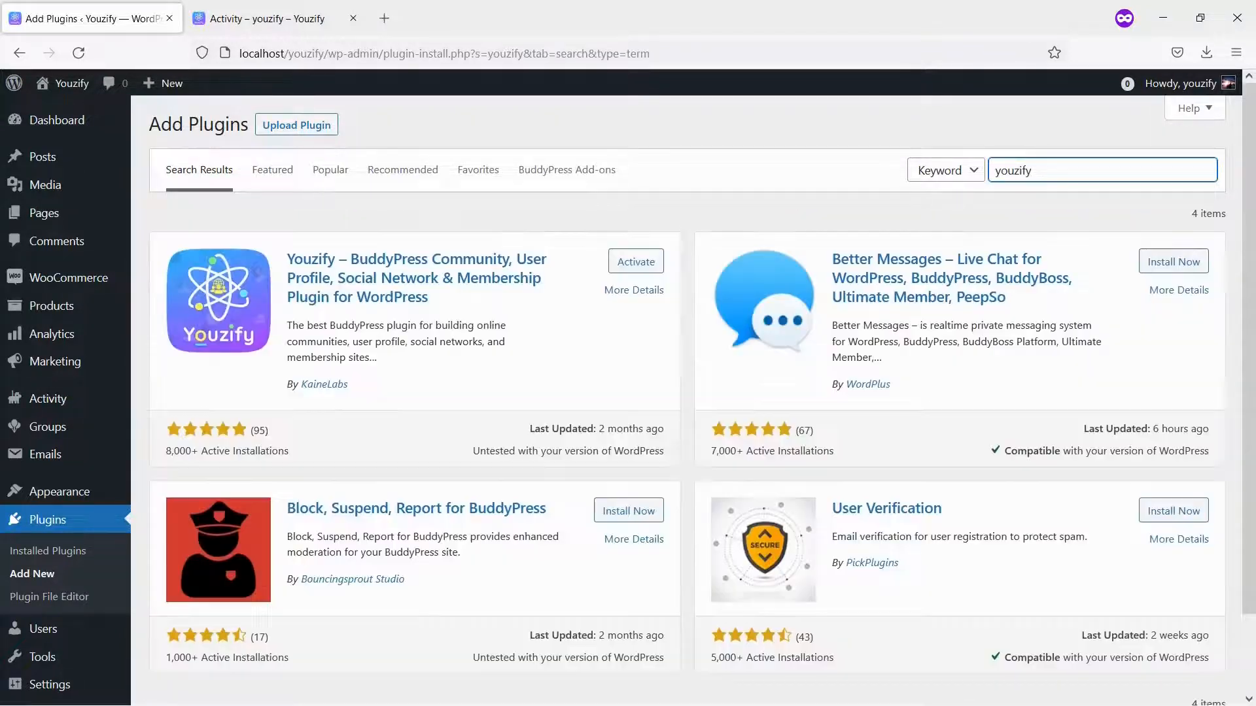
left_click(635, 261)
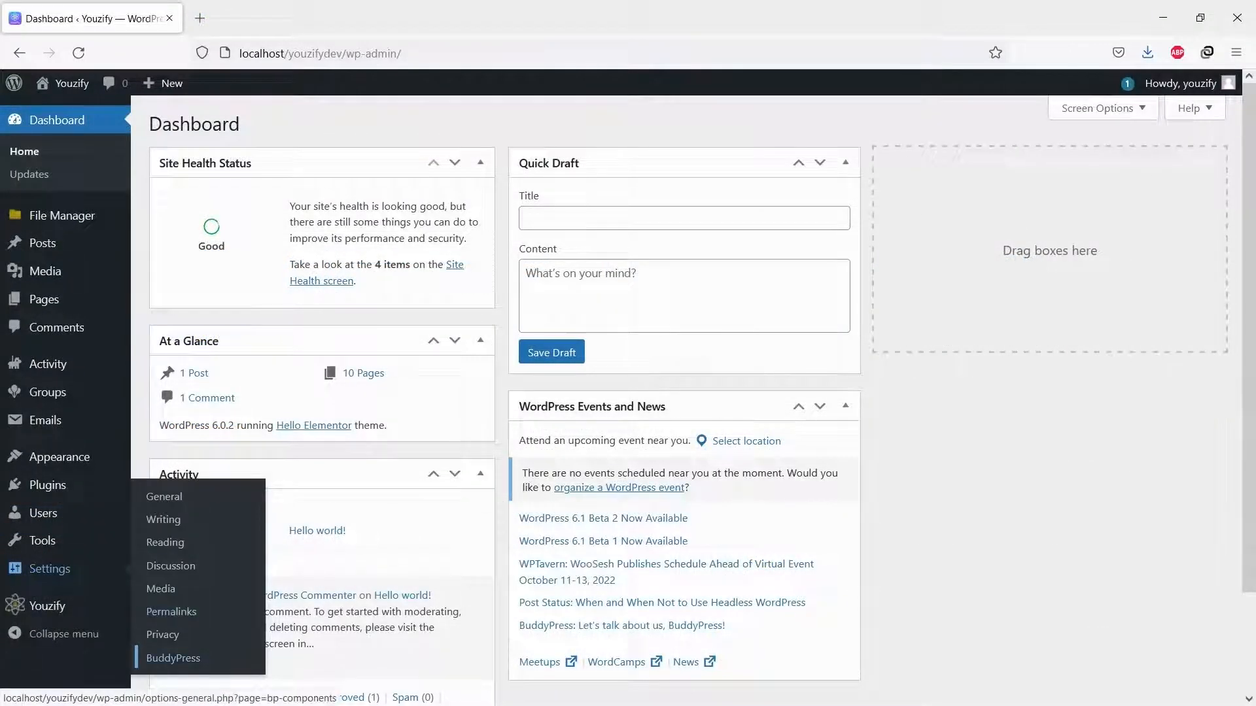
Review BuddyPress Groups Settings to confirm group creation, avatars and cover images are allowed.
left_click(173, 657)
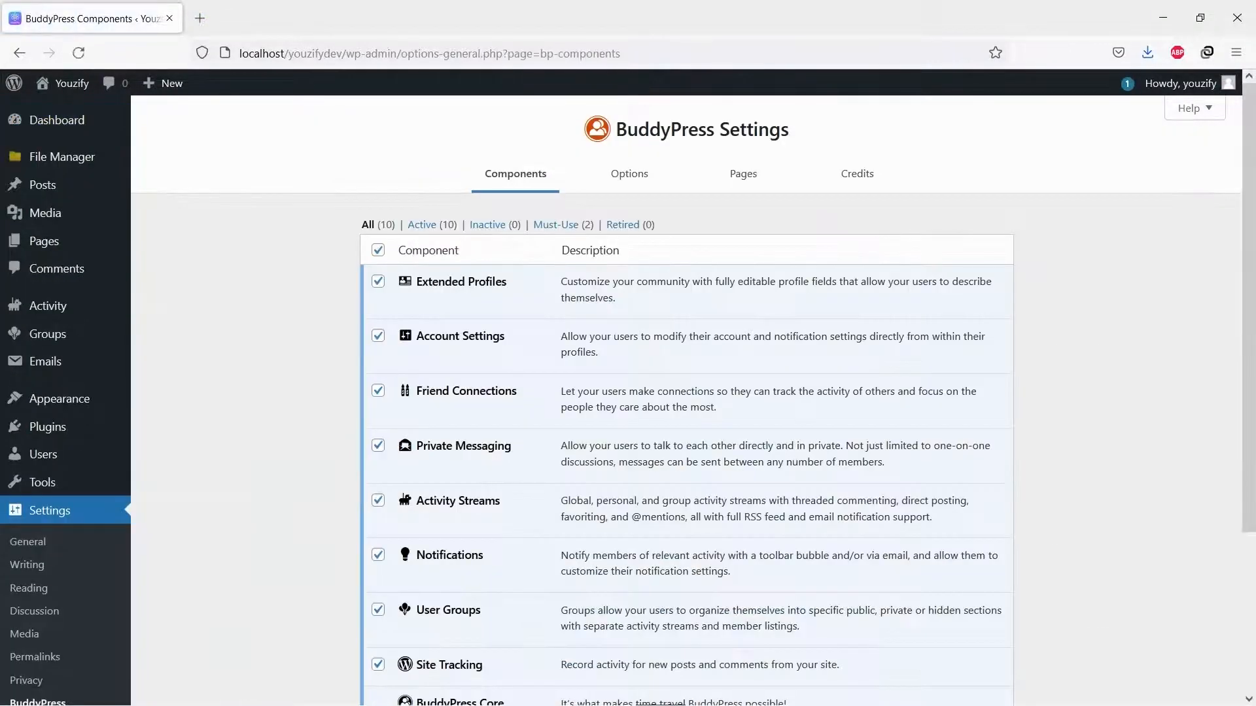
scroll("down", 3)
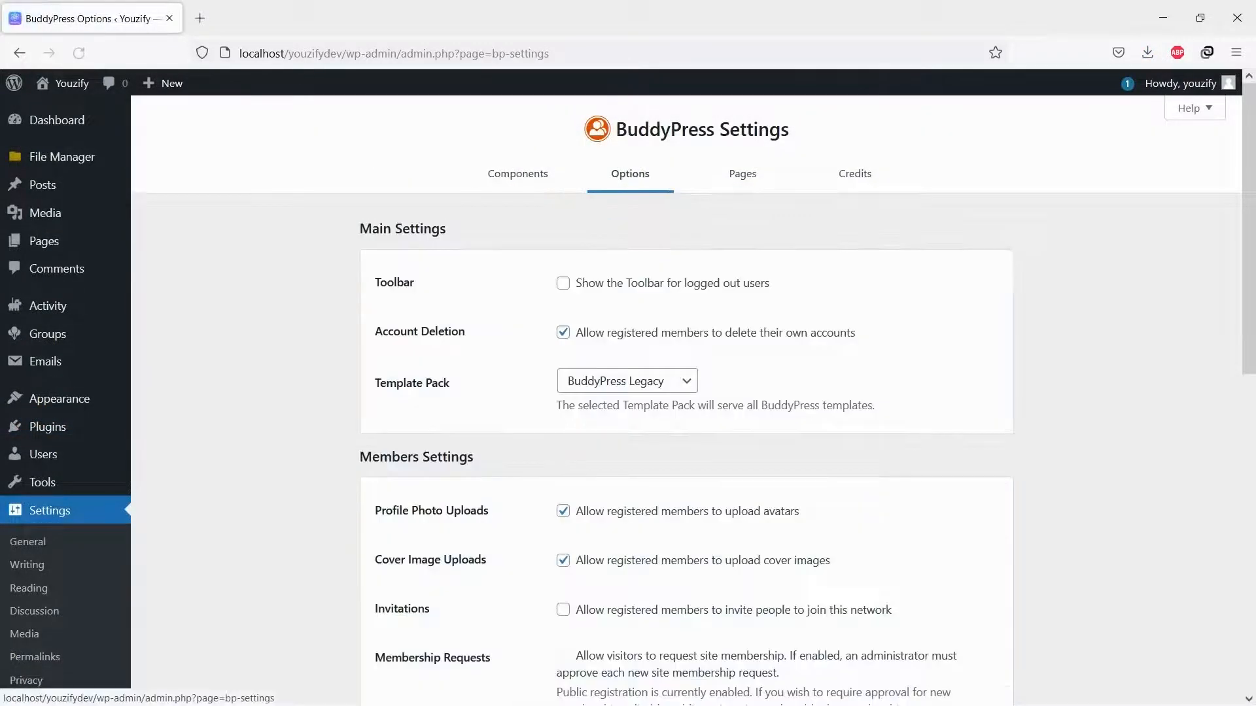
scroll("down", 3)
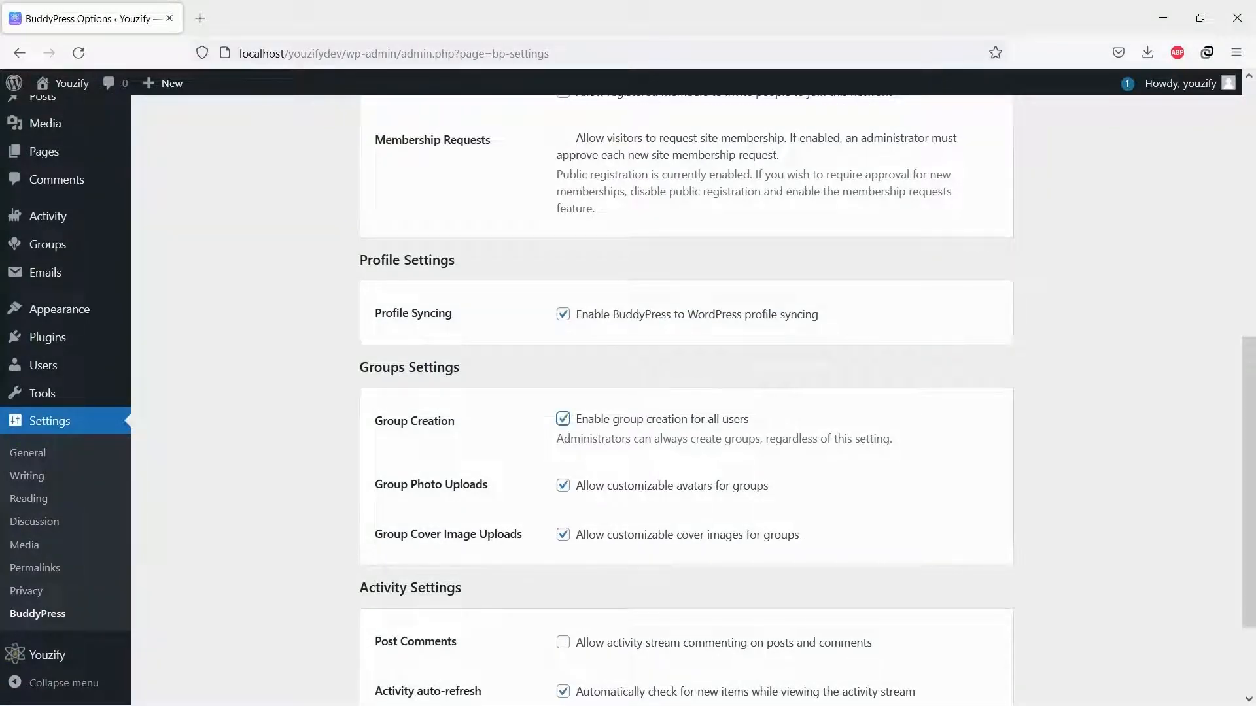
scroll("up", 3)
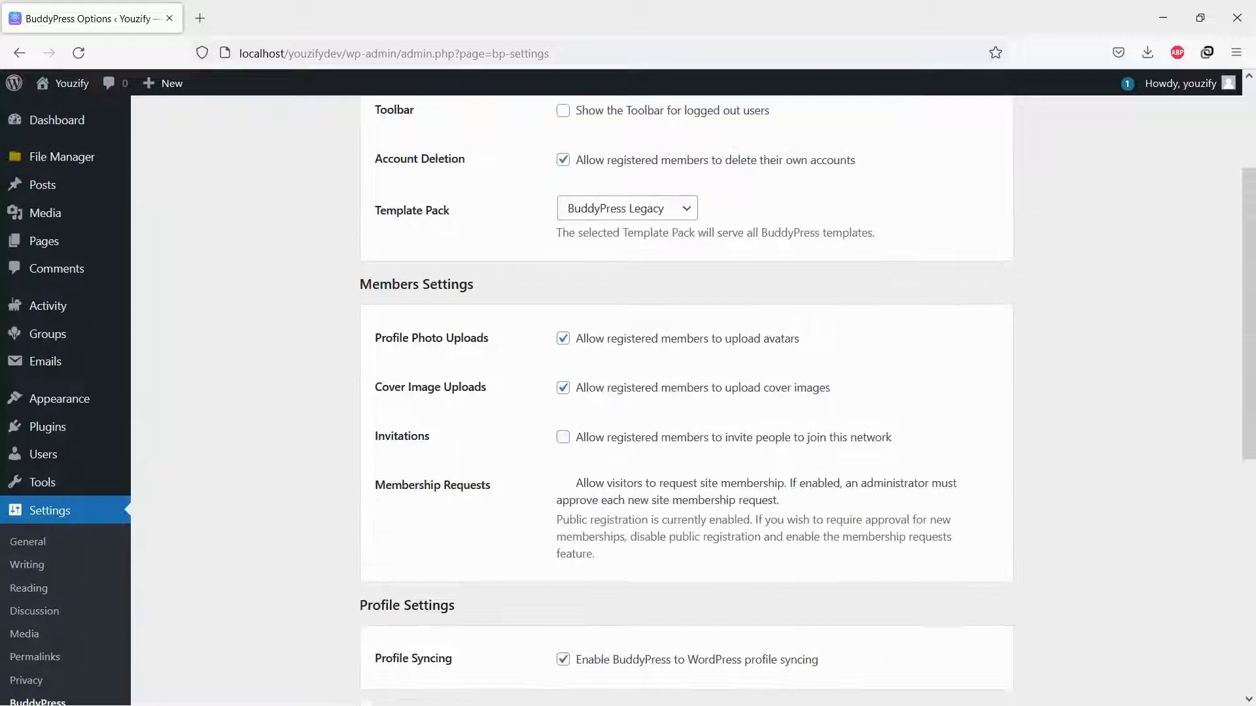
scroll("up", 3)
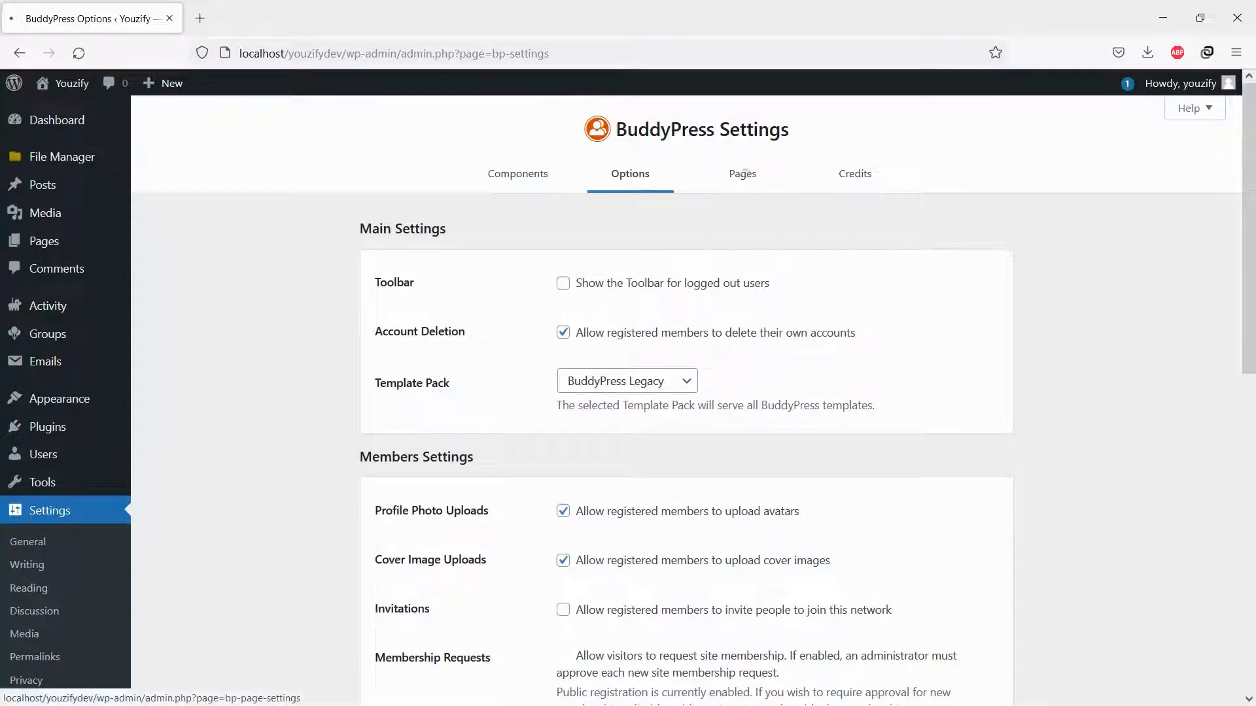
Keep the User Groups directory mapped to the Groups page and view the live site.
left_click(741, 172)
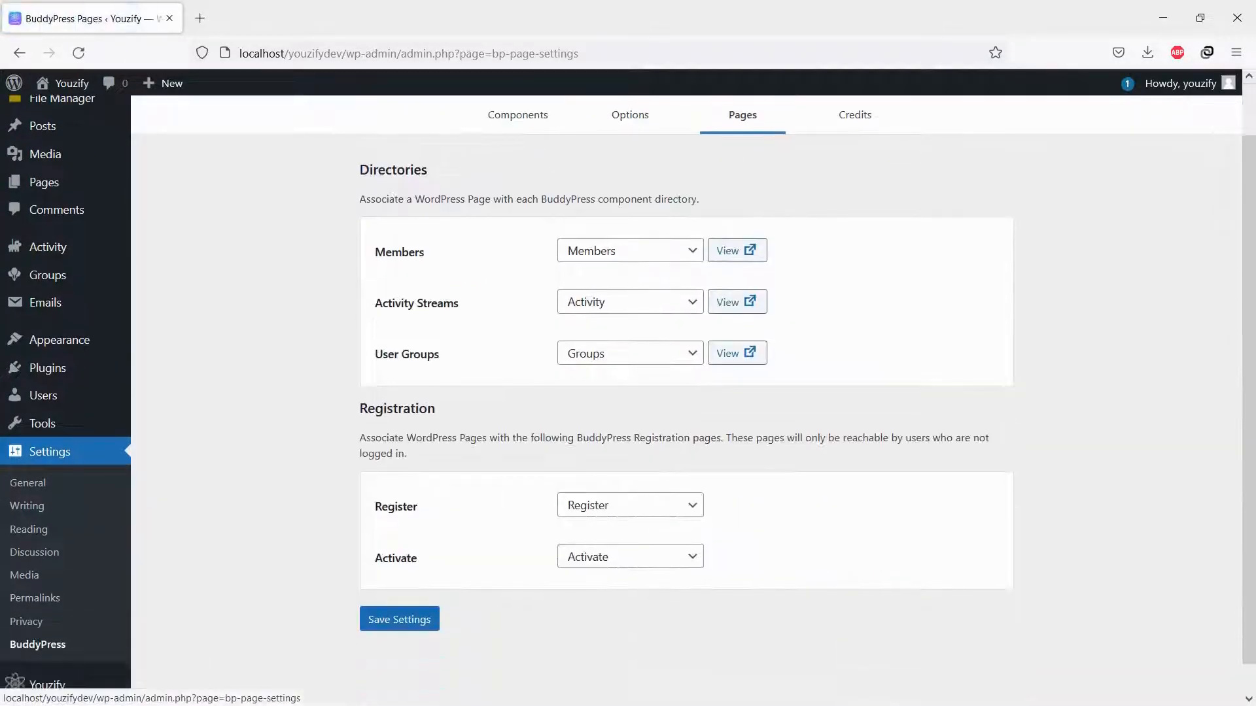
left_click(628, 353)
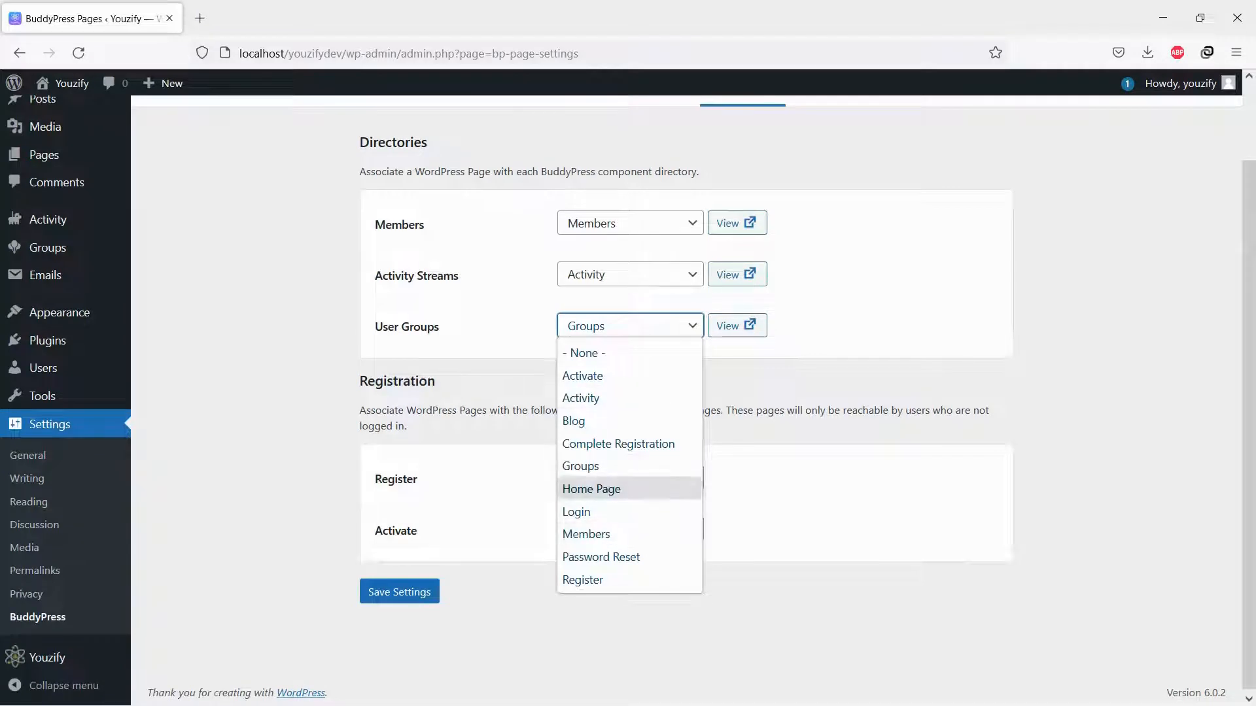
left_click(579, 465)
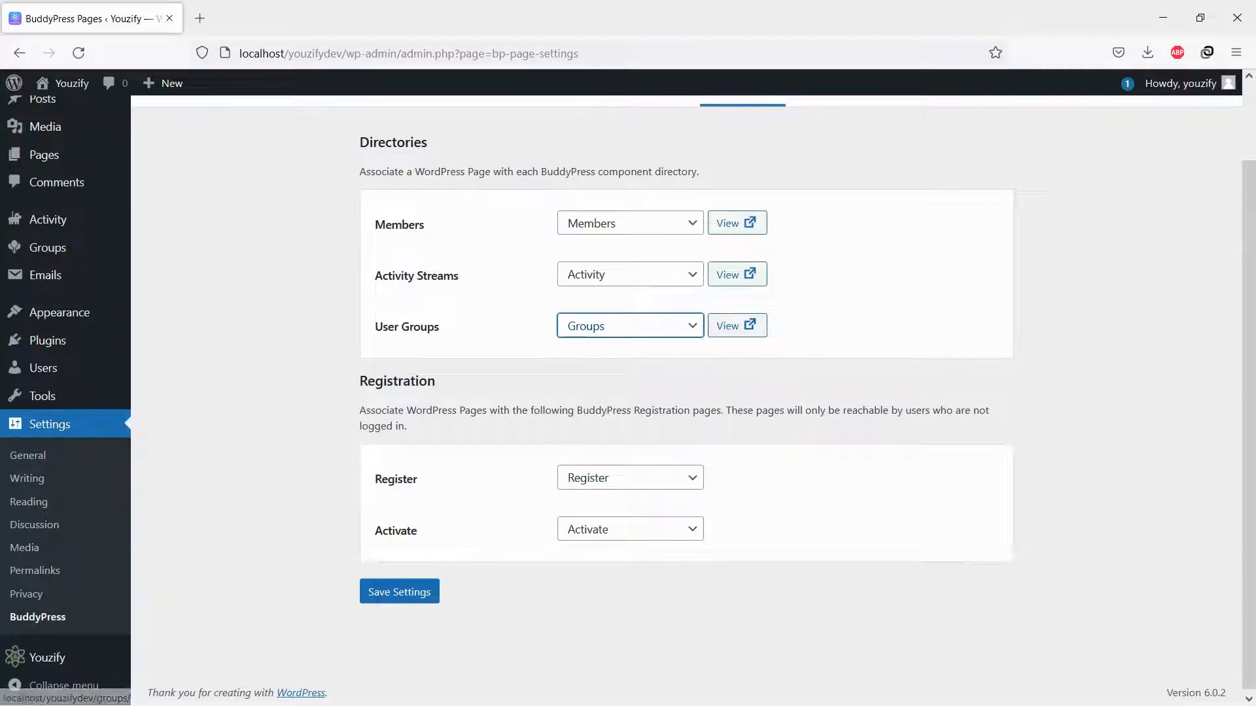
left_click(399, 592)
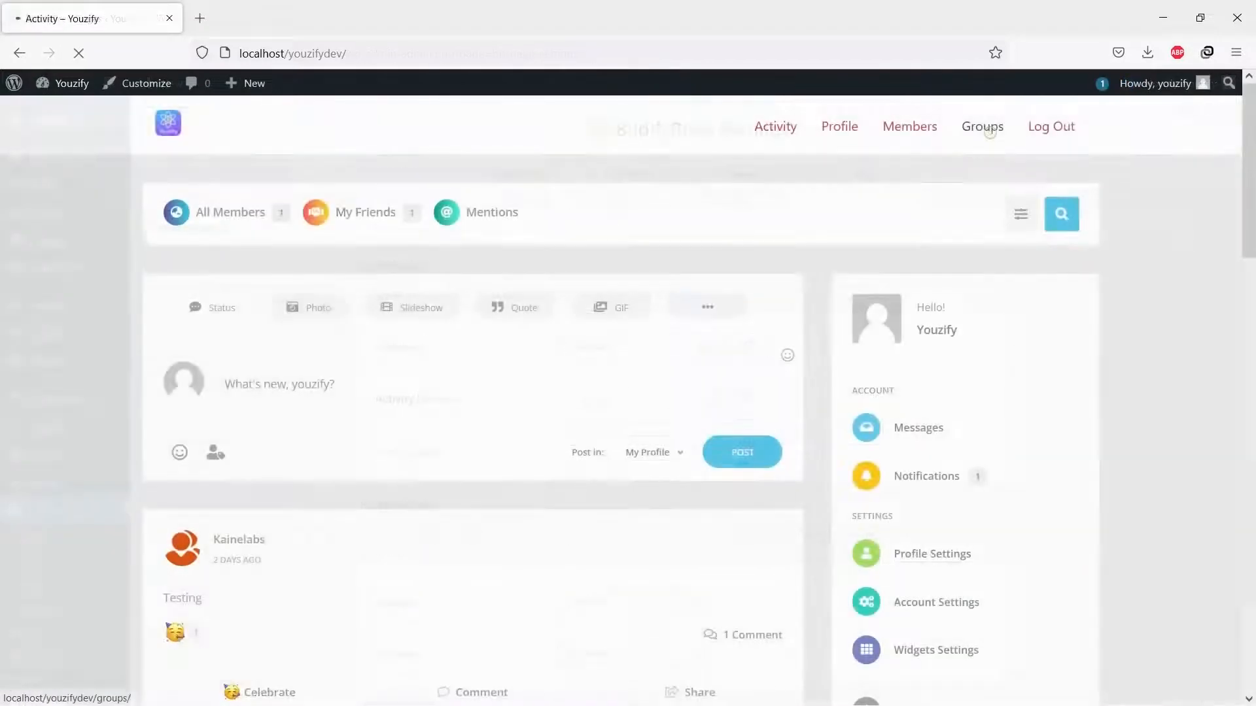
Start a new group from the groups directory and name it 'Youzify Community'.
left_click(981, 126)
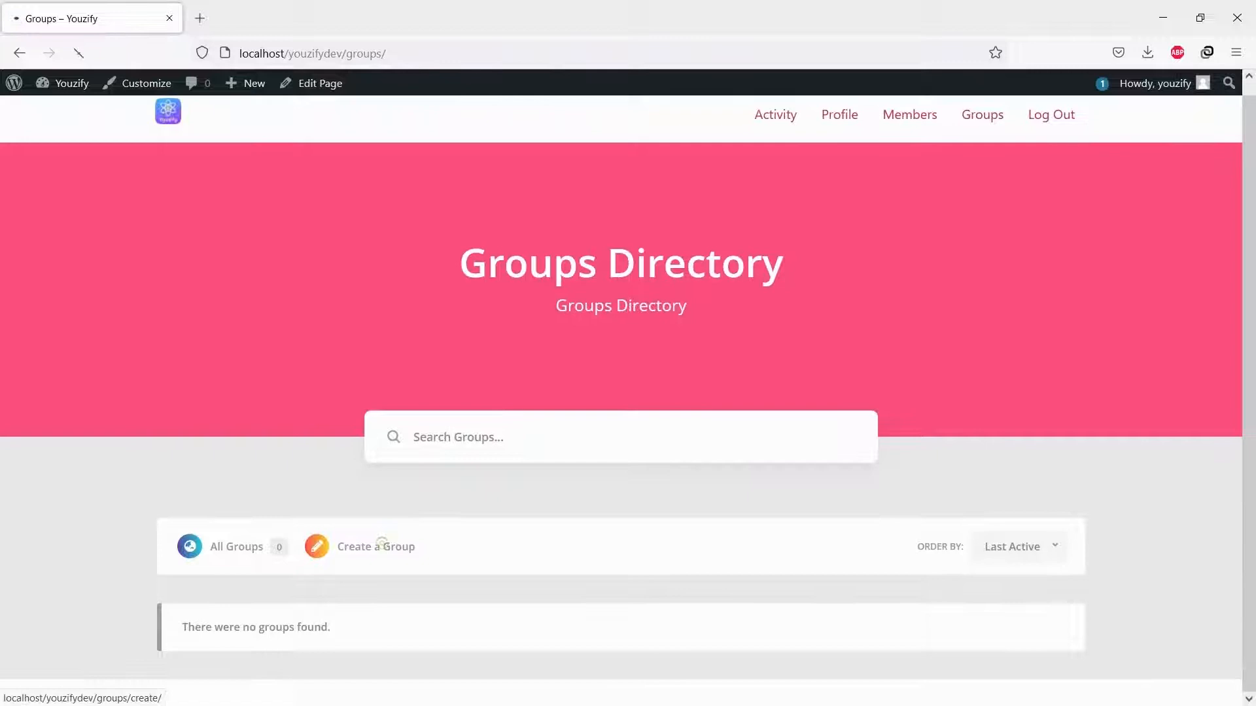
left_click(374, 546)
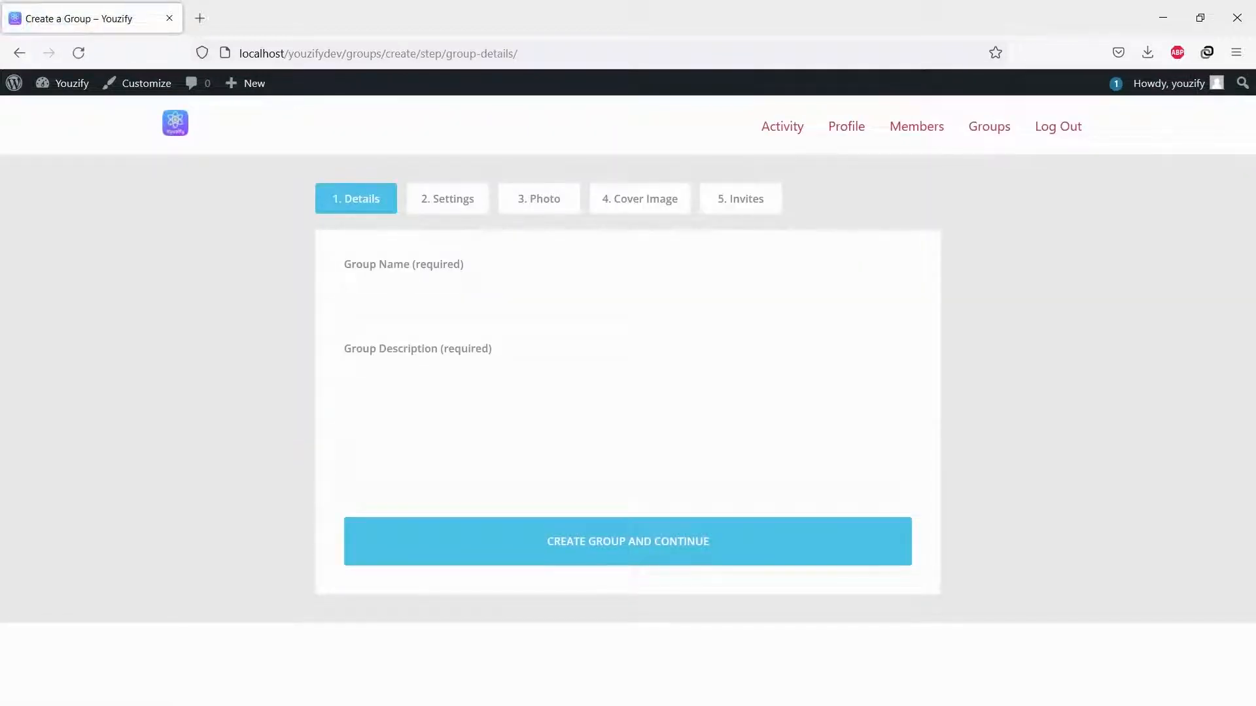
type("Youz")
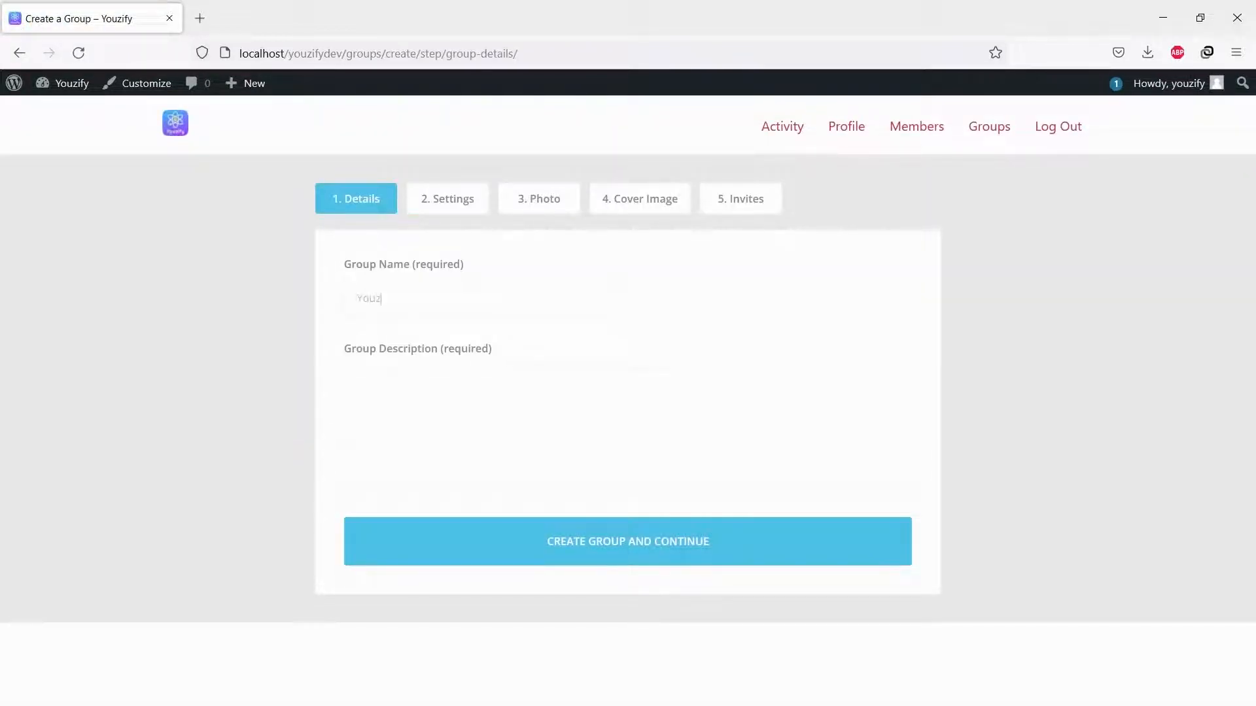
type("Youzify Community")
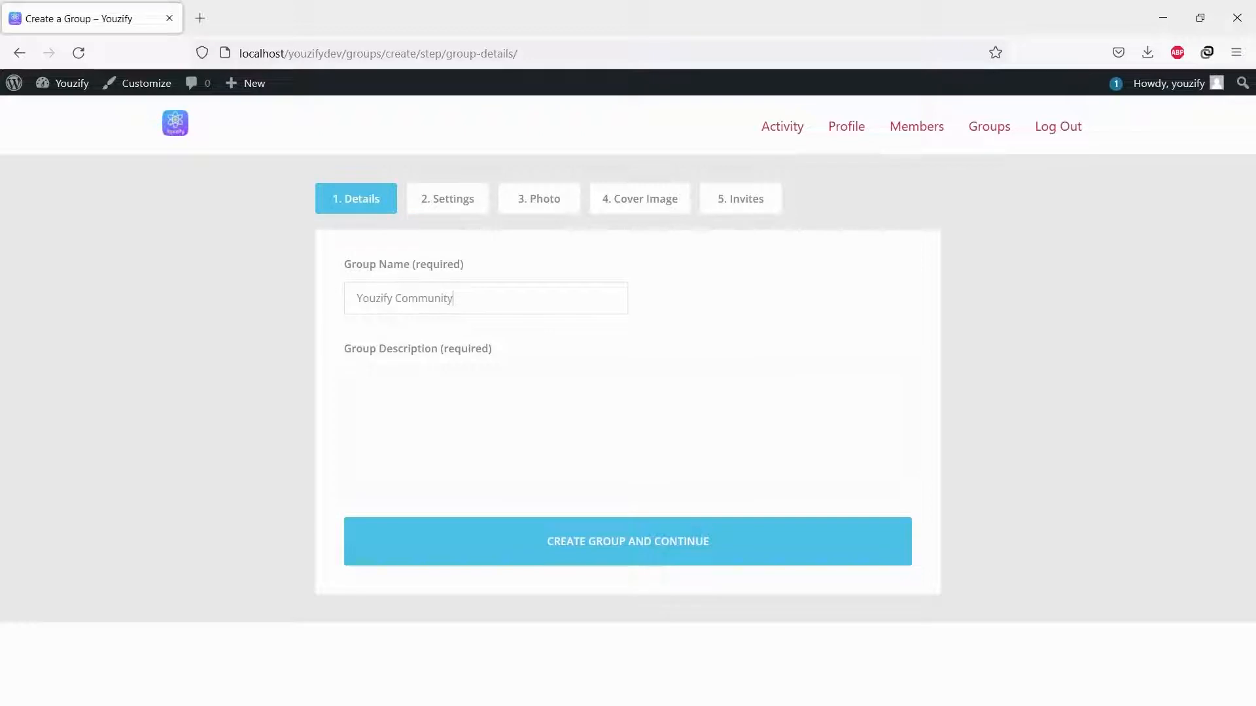
Enter the description 'This is youzify Community' and submit the group details.
type("This")
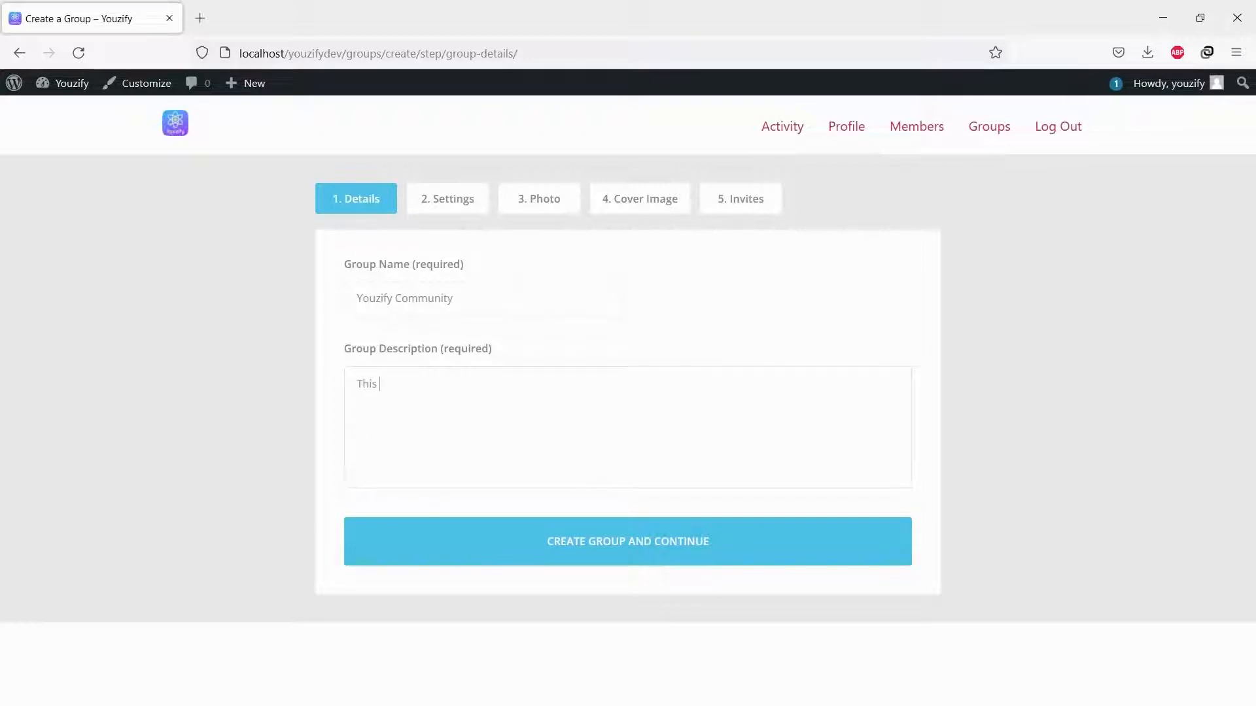
type("is youzify Co")
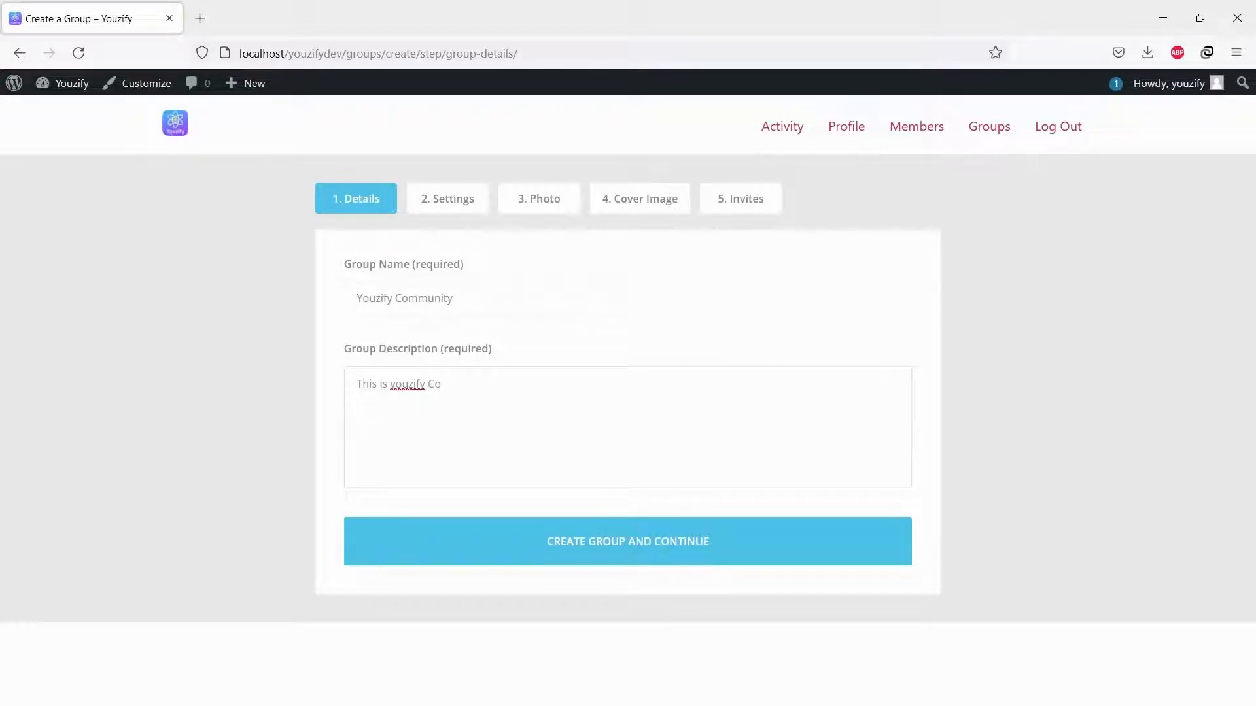
type("mmunity")
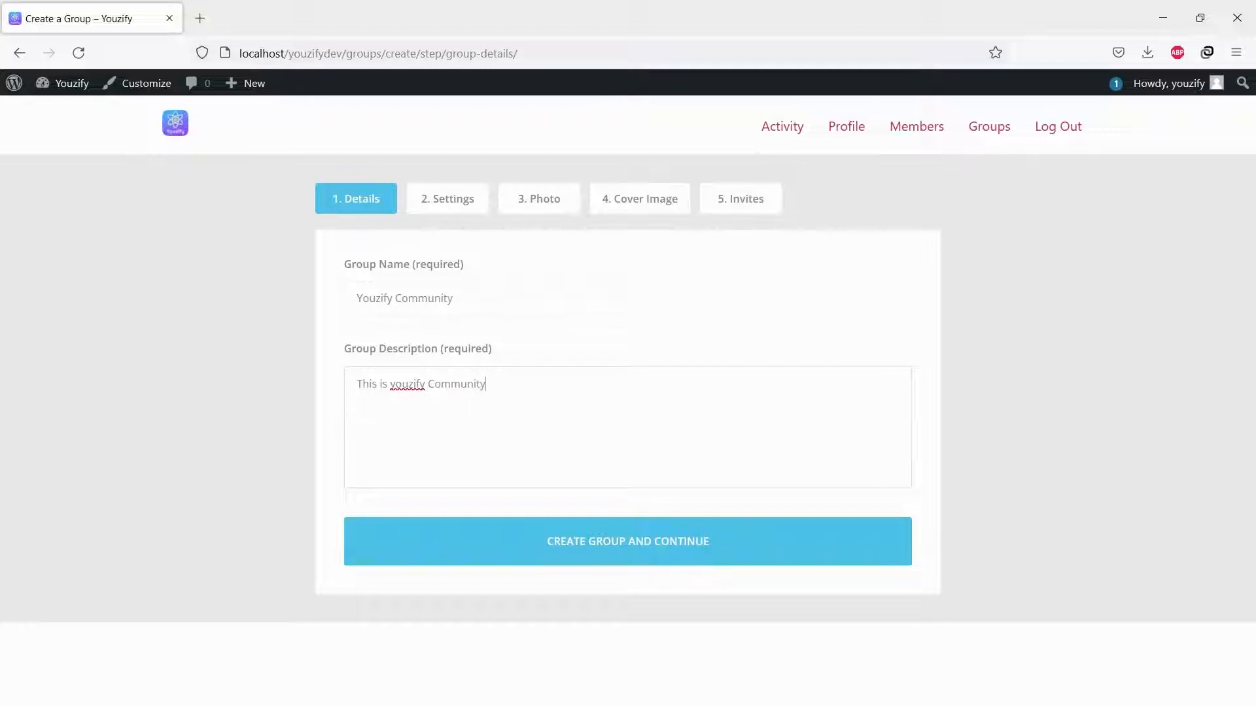
left_click(628, 541)
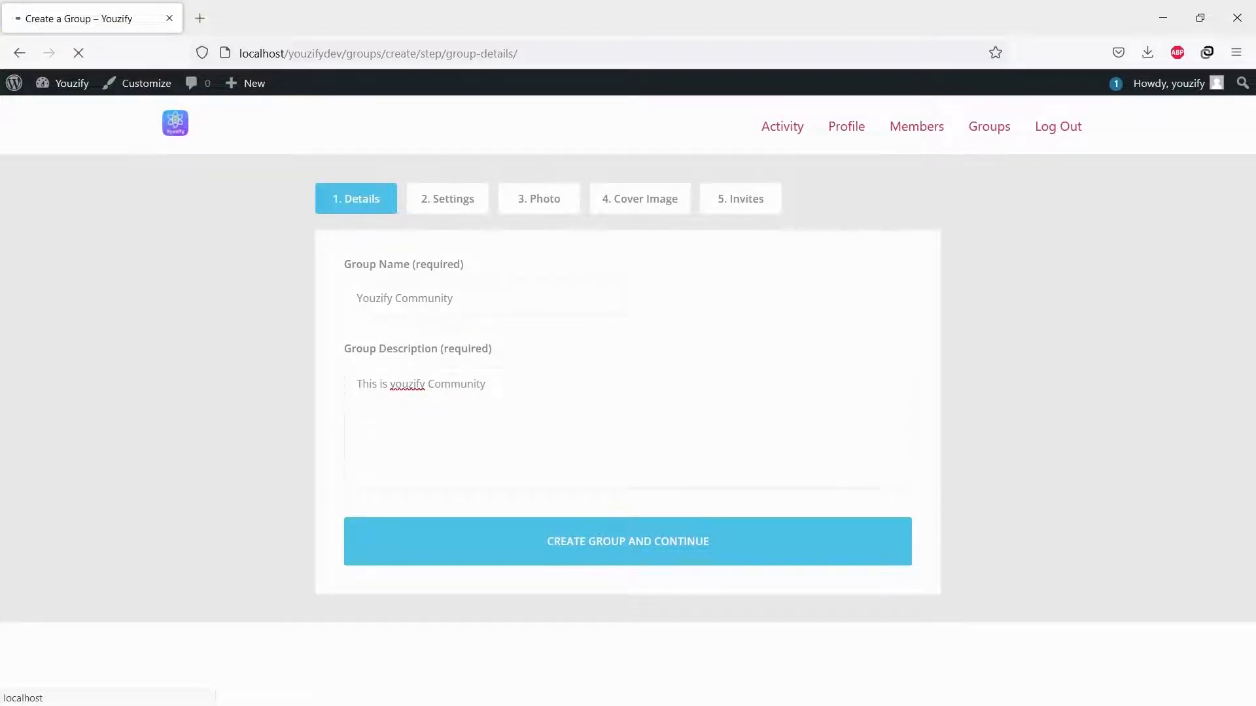
Make Youzify Community a public group with invitations open to all group members.
left_click(627, 541)
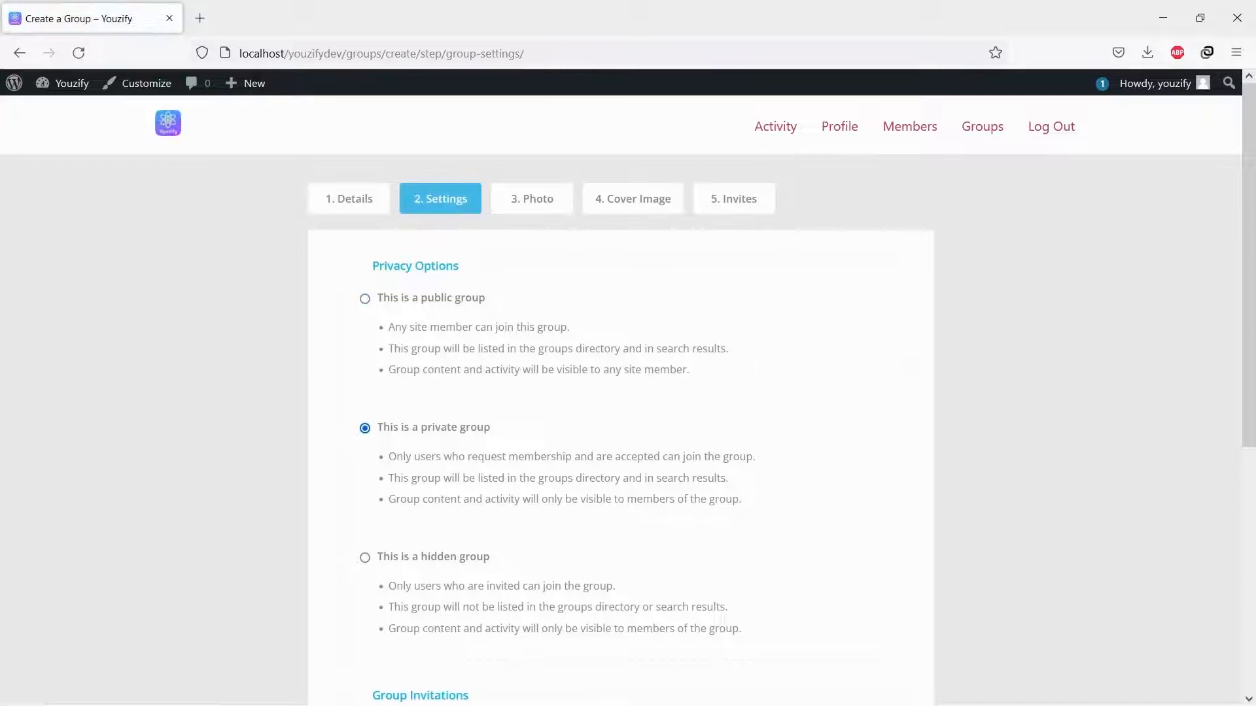
left_click(364, 557)
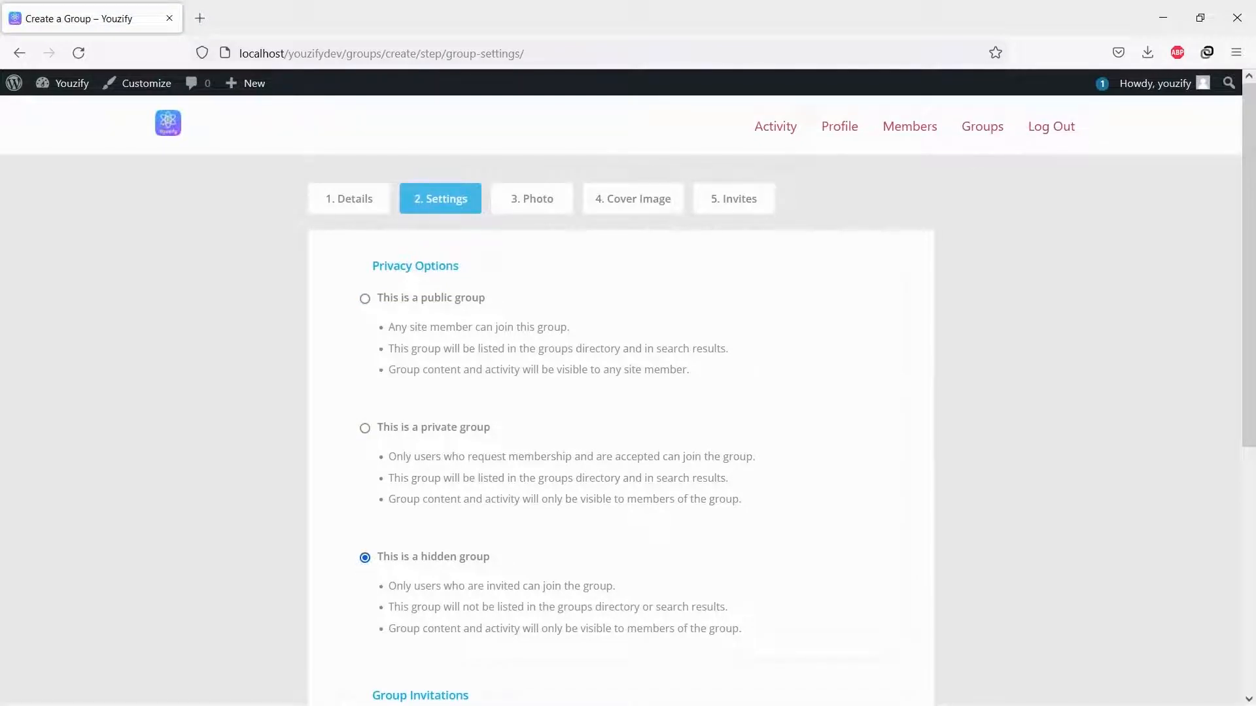
scroll("down", 3)
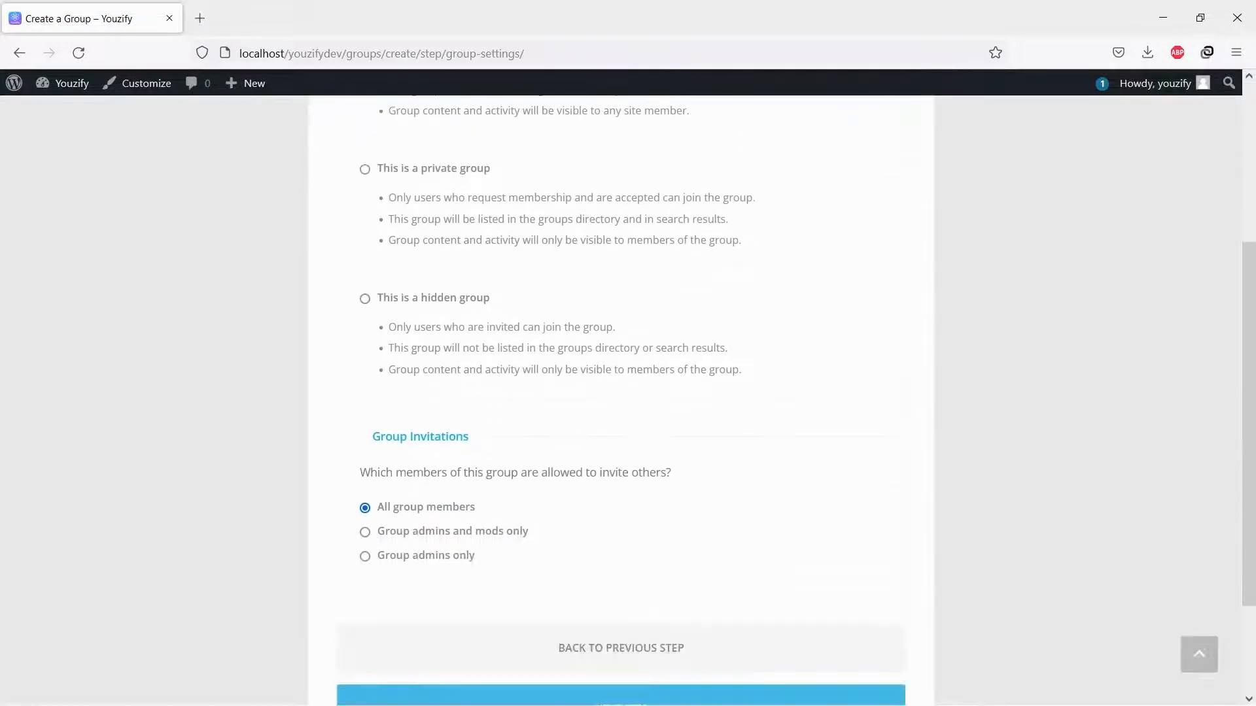
scroll("down", 3)
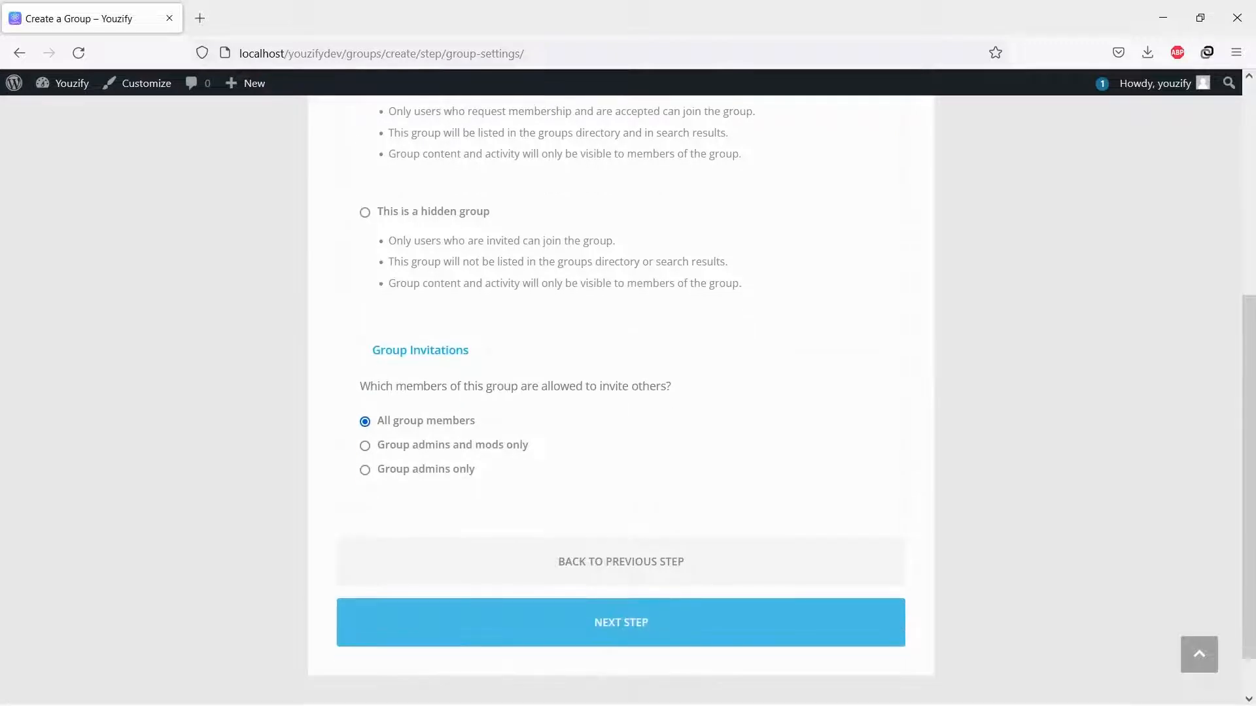
left_click(620, 622)
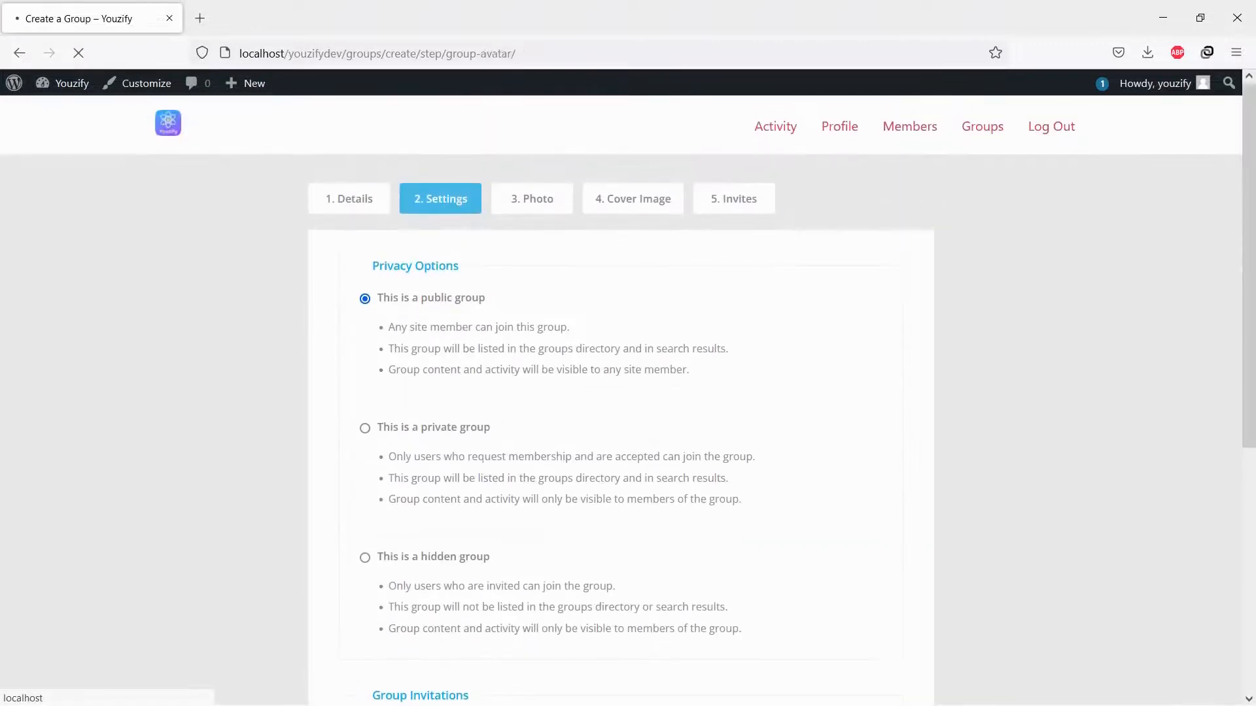
Upload the orange people icon as the group photo, cropped to the whole icon.
left_click(531, 198)
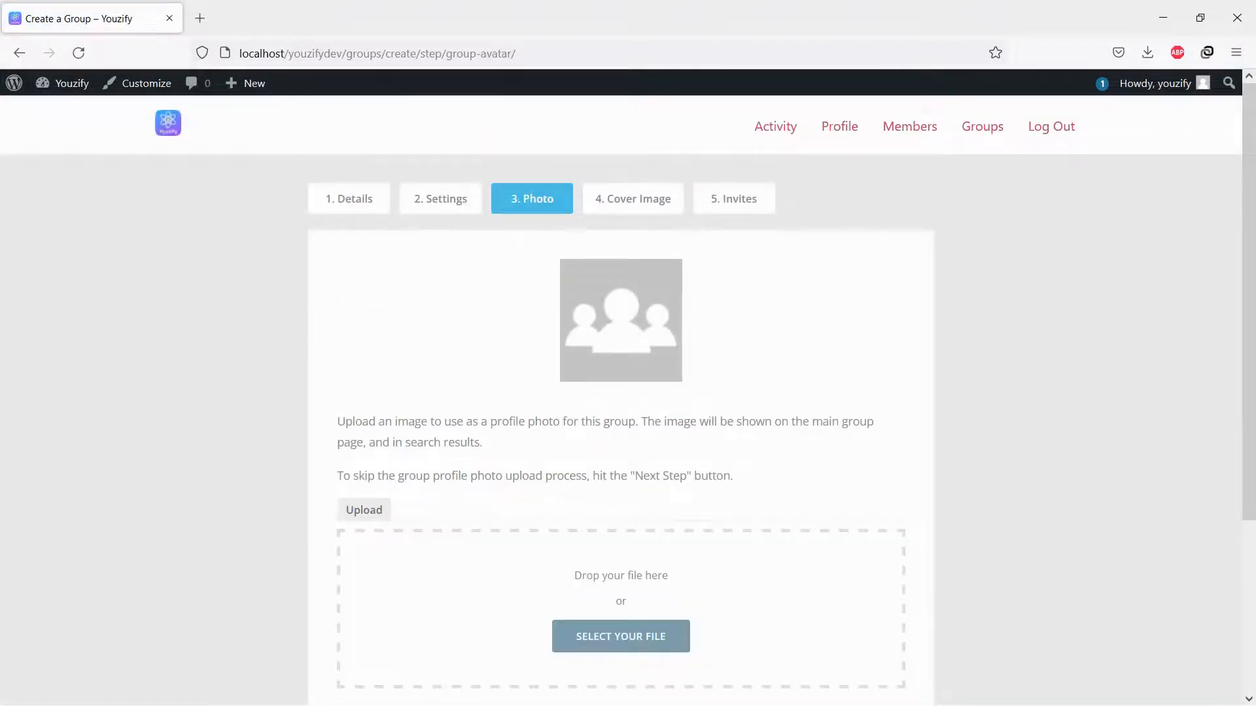
left_click(620, 636)
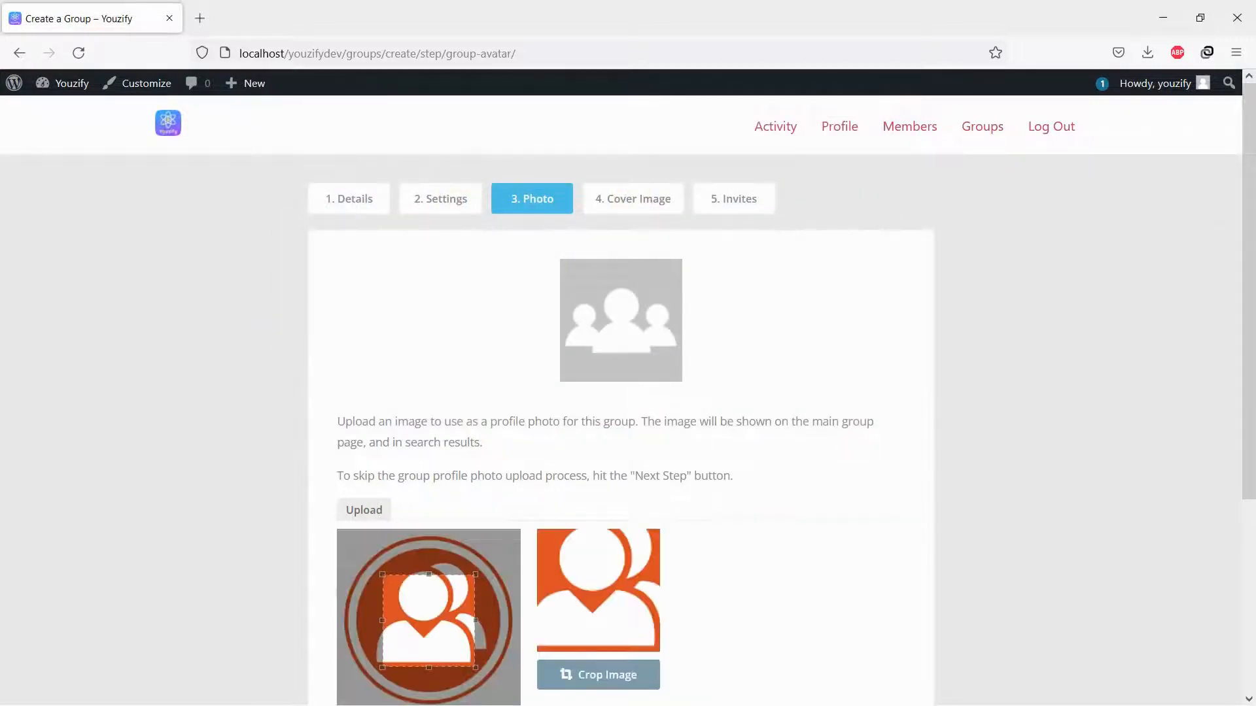
scroll("down", 3)
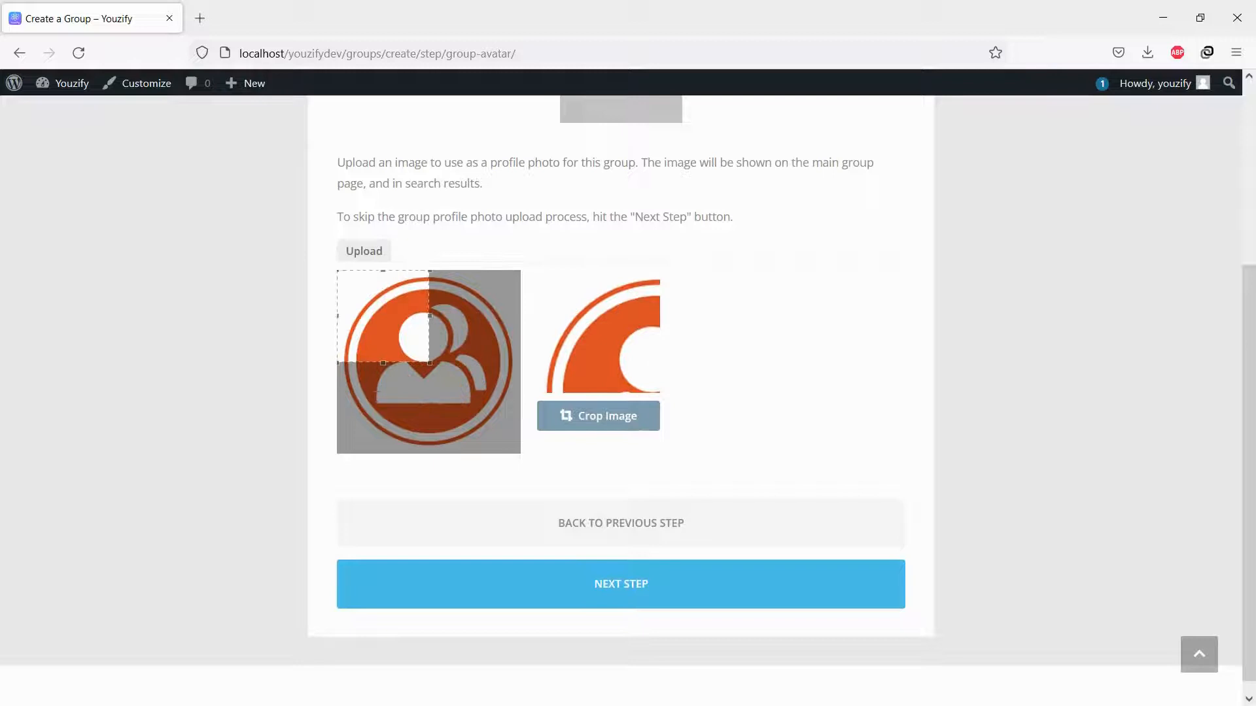
left_click(597, 416)
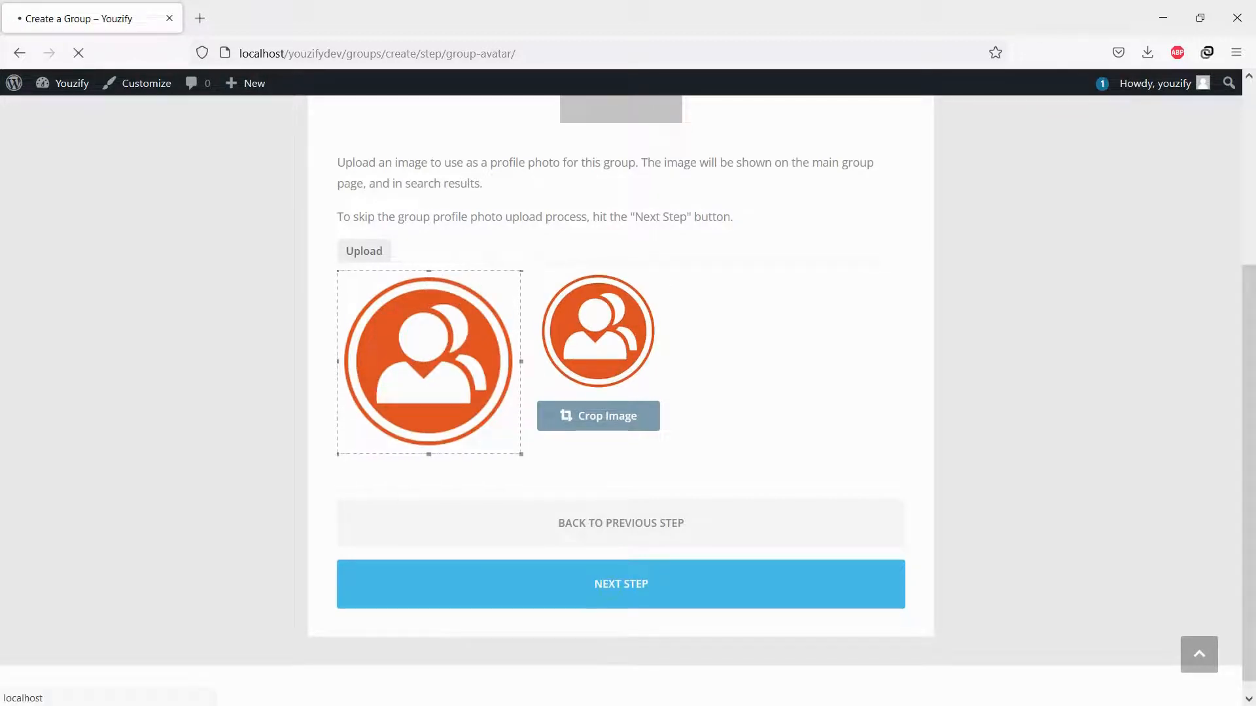
left_click(620, 582)
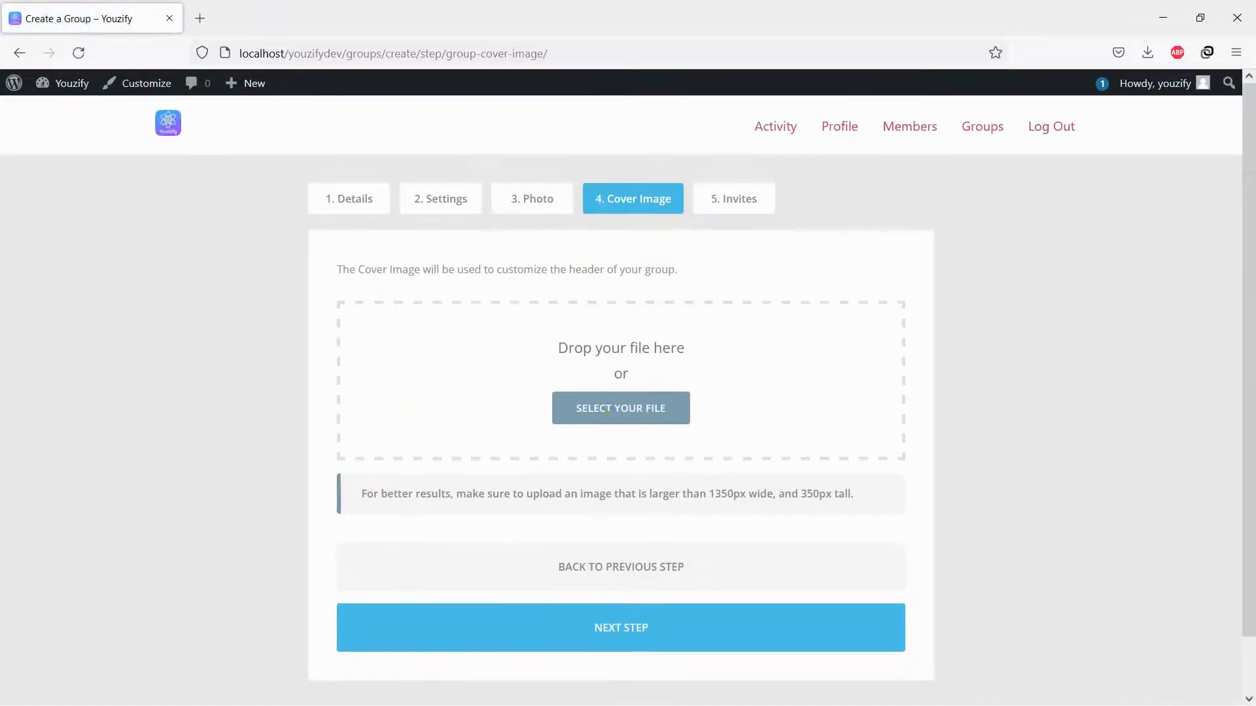
Upload a cover image for the group and advance to the Invites step.
left_click(620, 407)
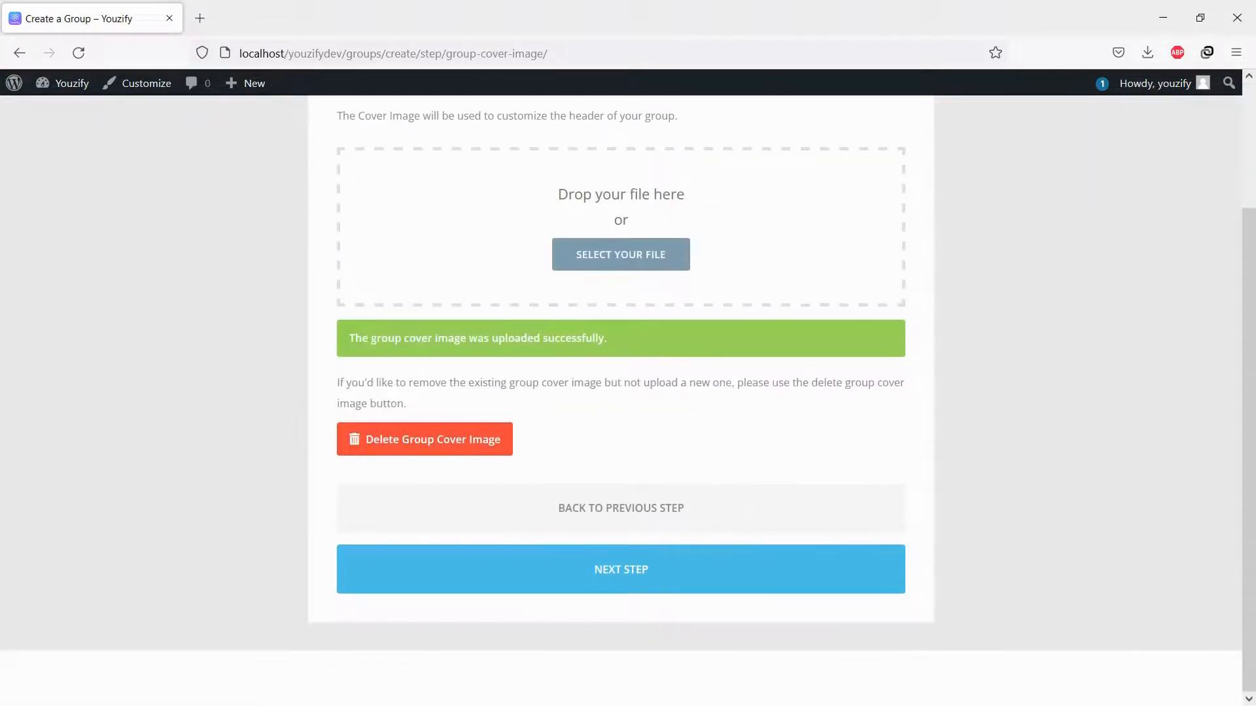
left_click(620, 569)
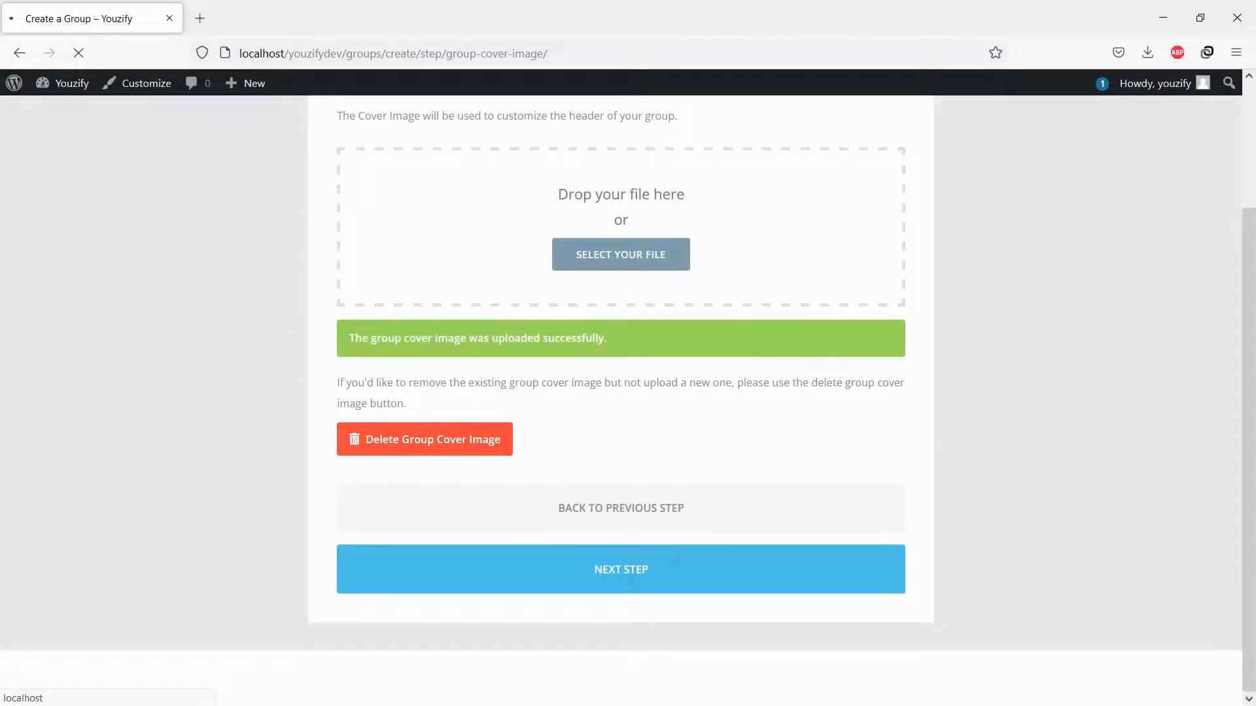
left_click(620, 570)
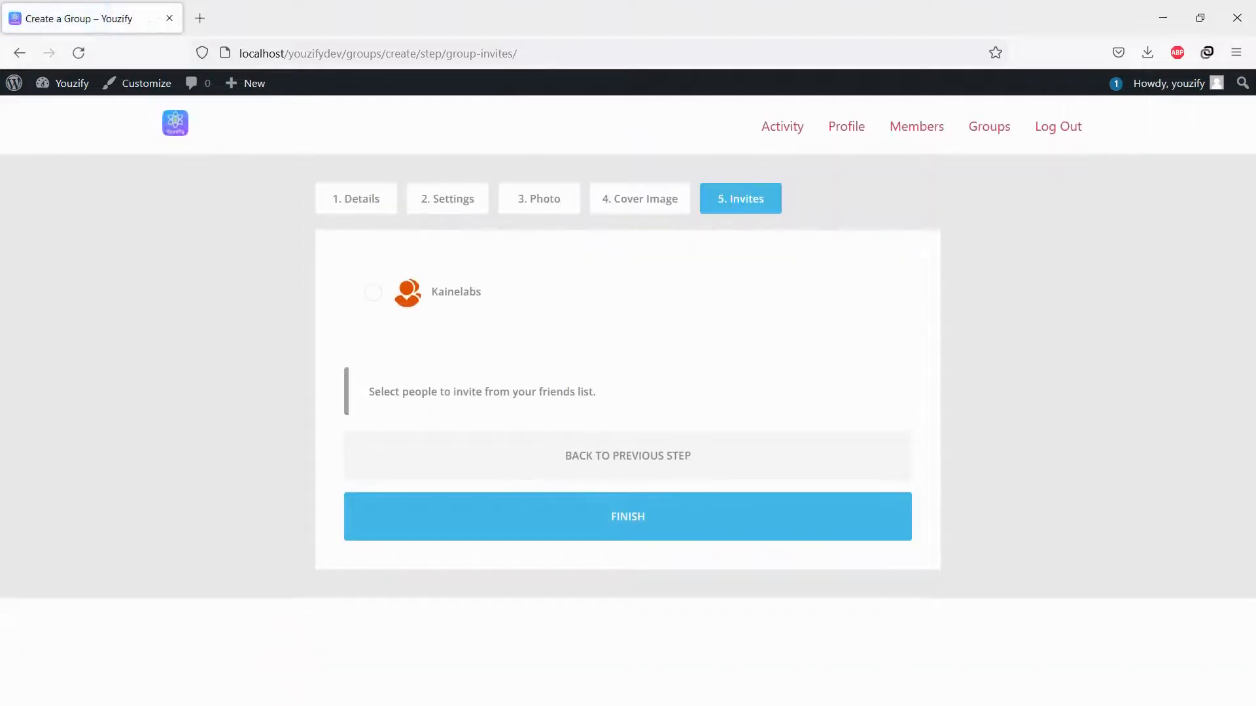
Complete group creation with no friends invited.
left_click(371, 293)
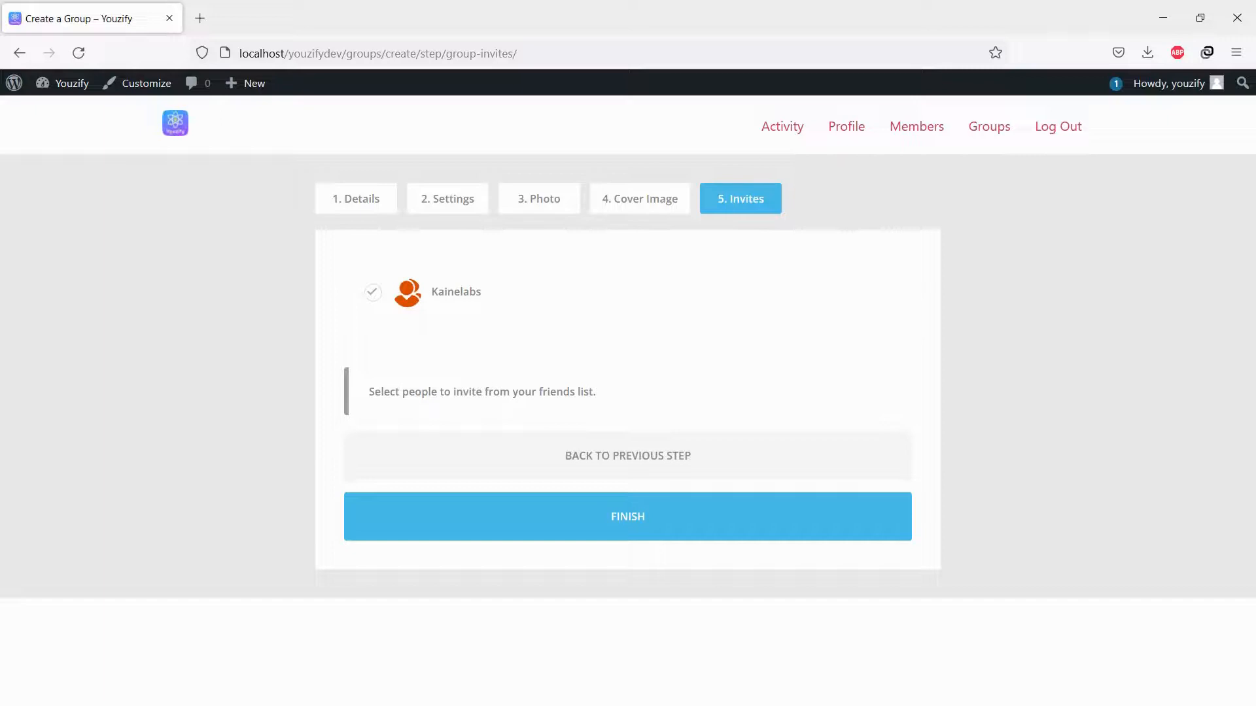
left_click(372, 292)
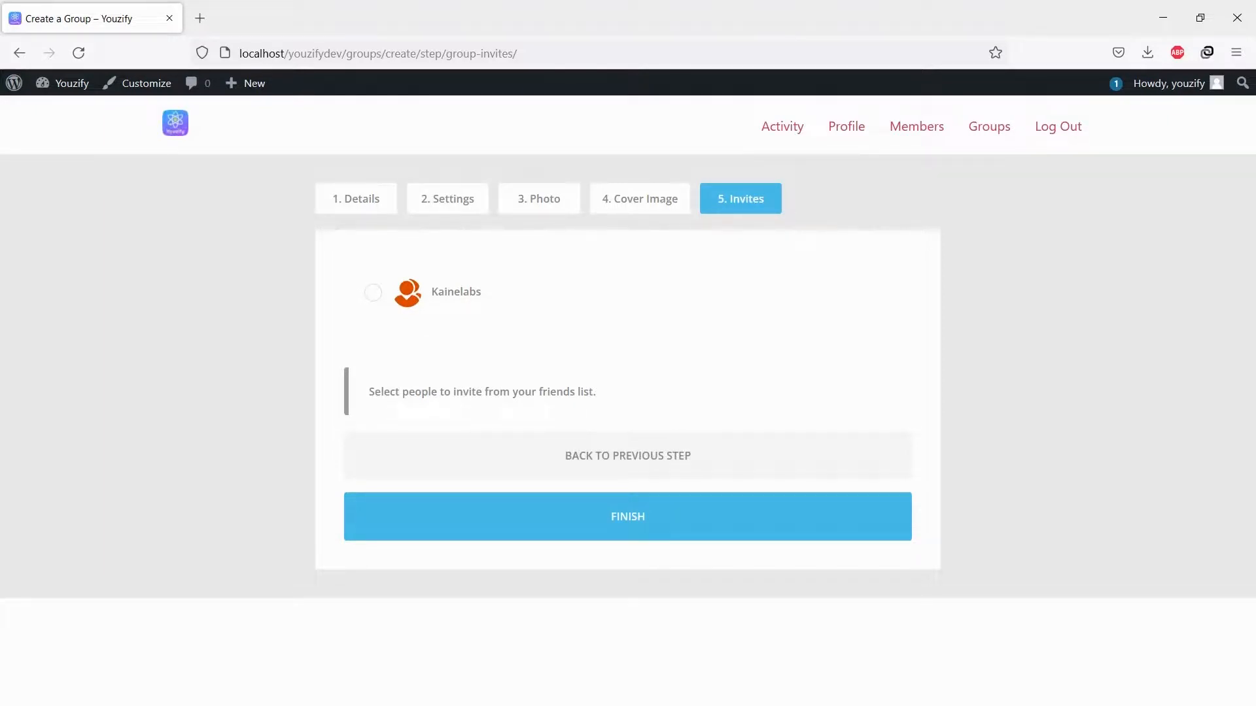
left_click(627, 517)
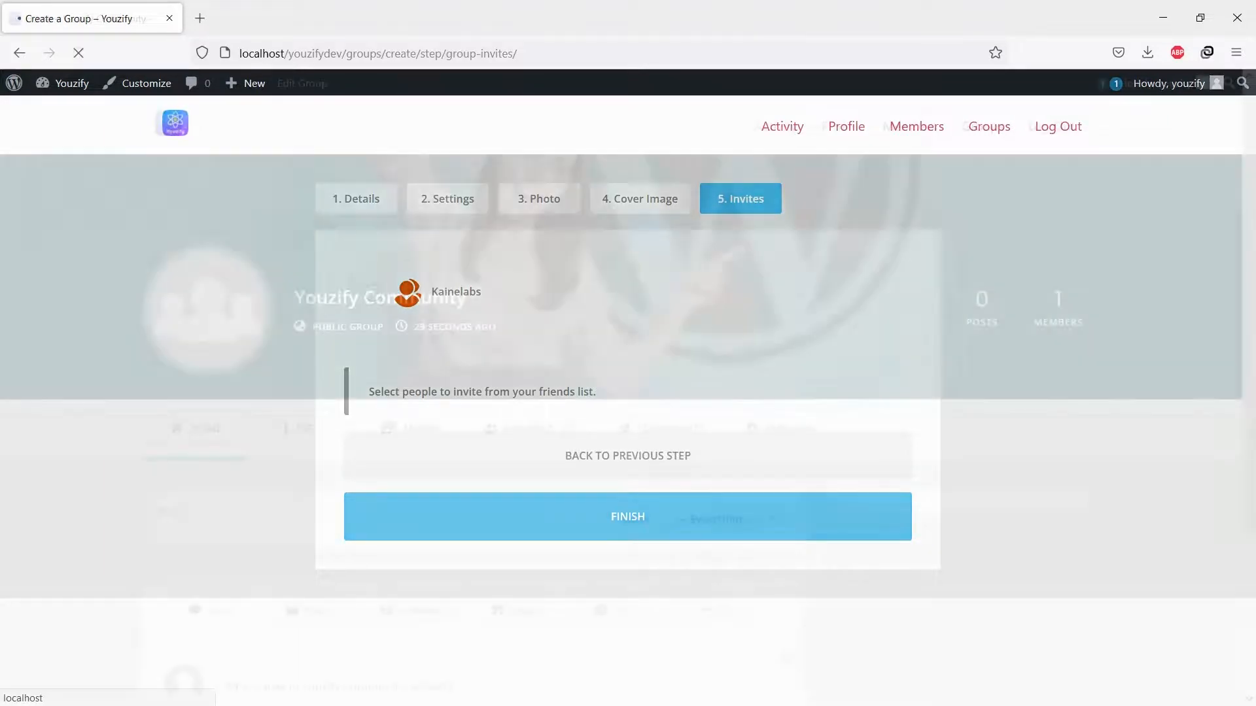
Browse the Groups Directory to see the Youzify Community card with its cover image.
left_click(628, 517)
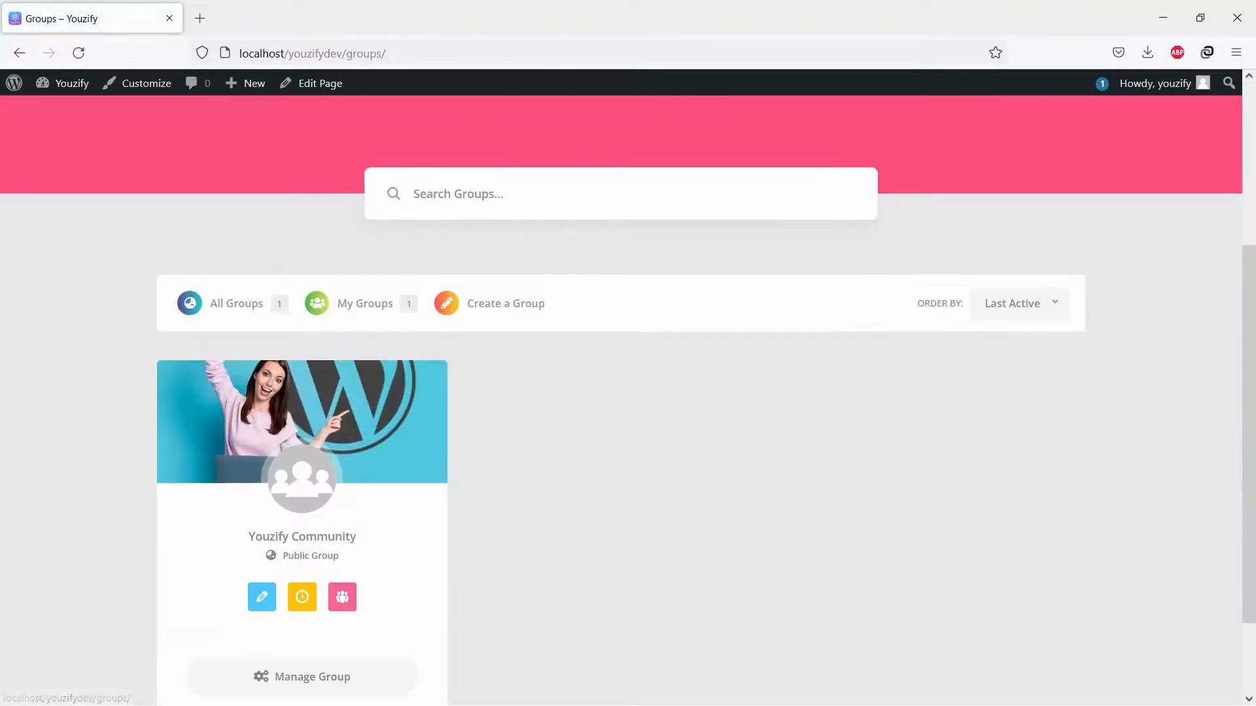
scroll("down", 3)
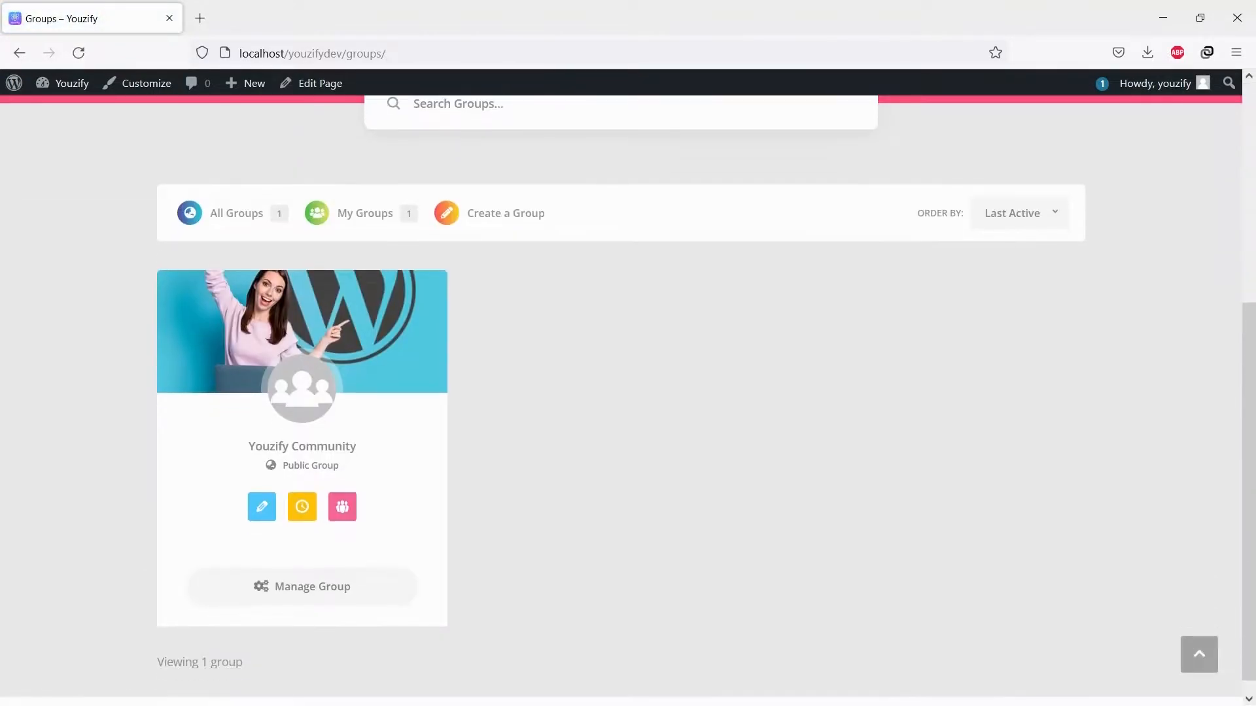
scroll("up", 3)
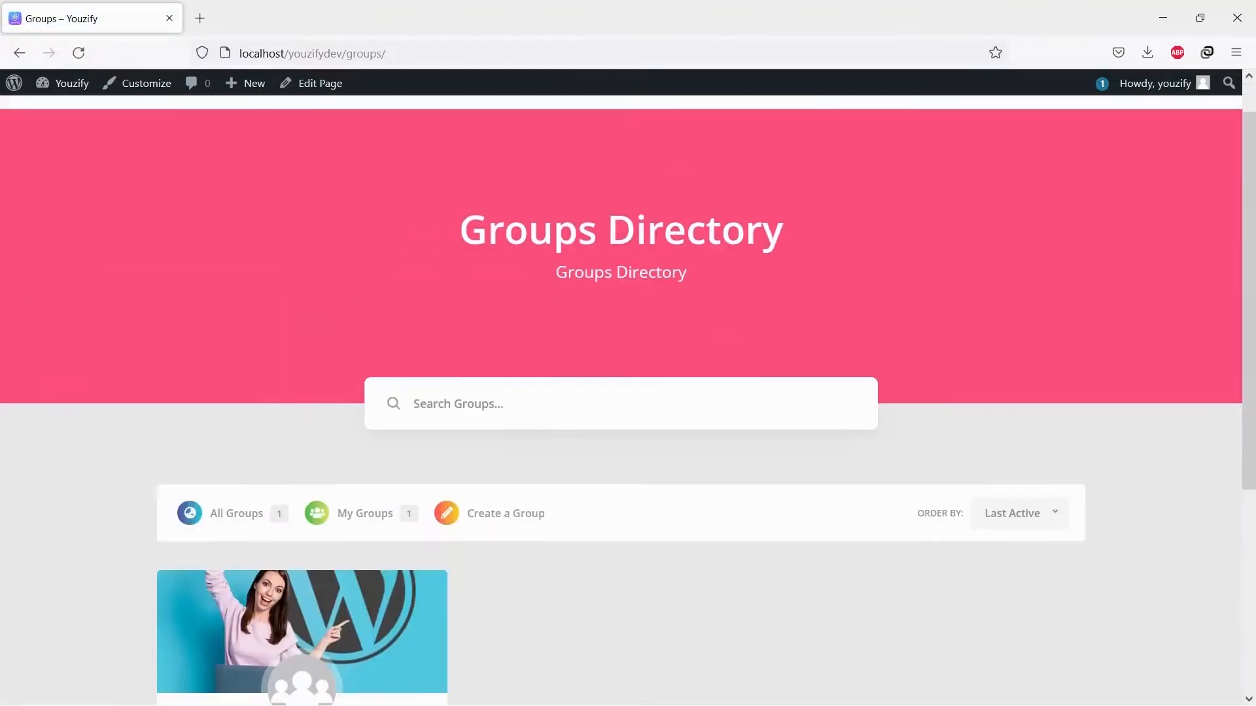